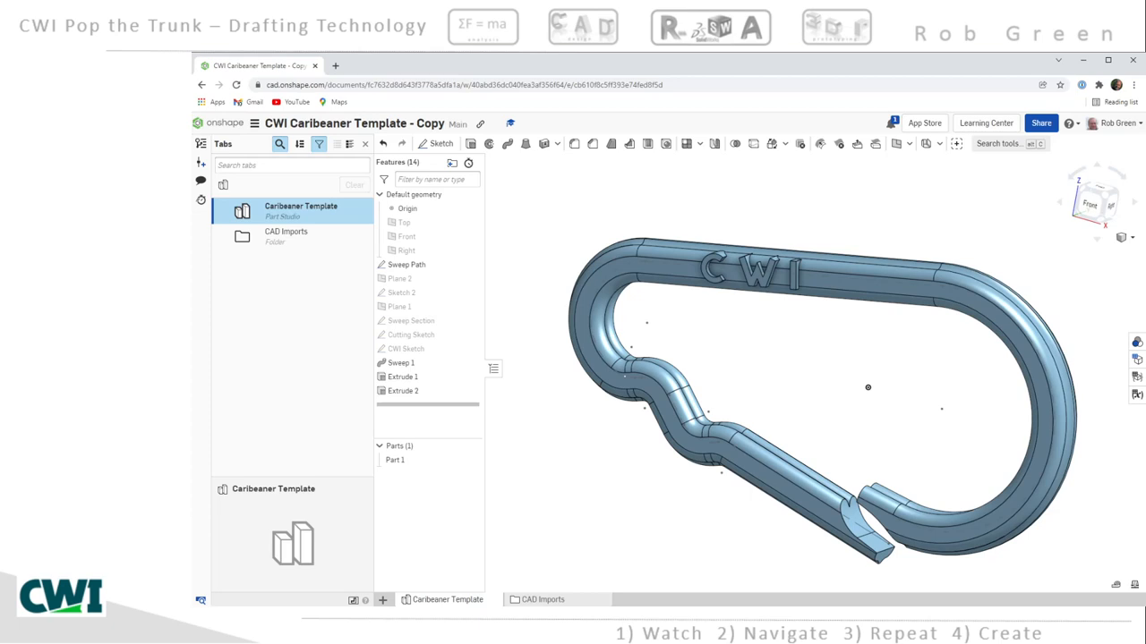
mouse_move(618, 486)
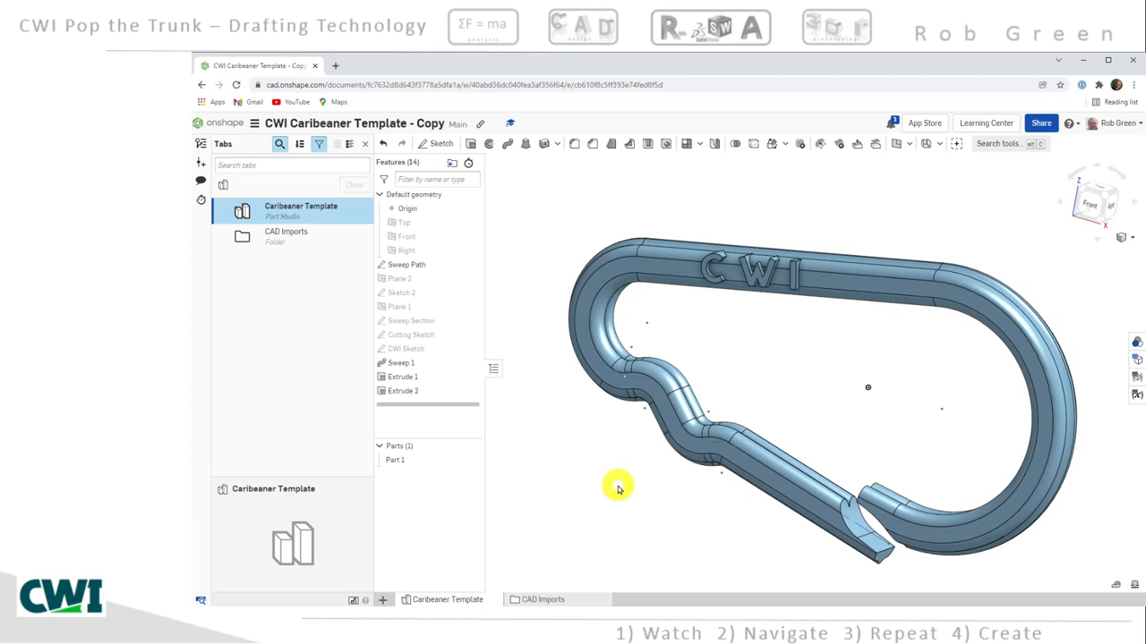
Delete the Extrude 2 feature that raised the CWI lettering, then orbit the carabiner
left_click(402, 390)
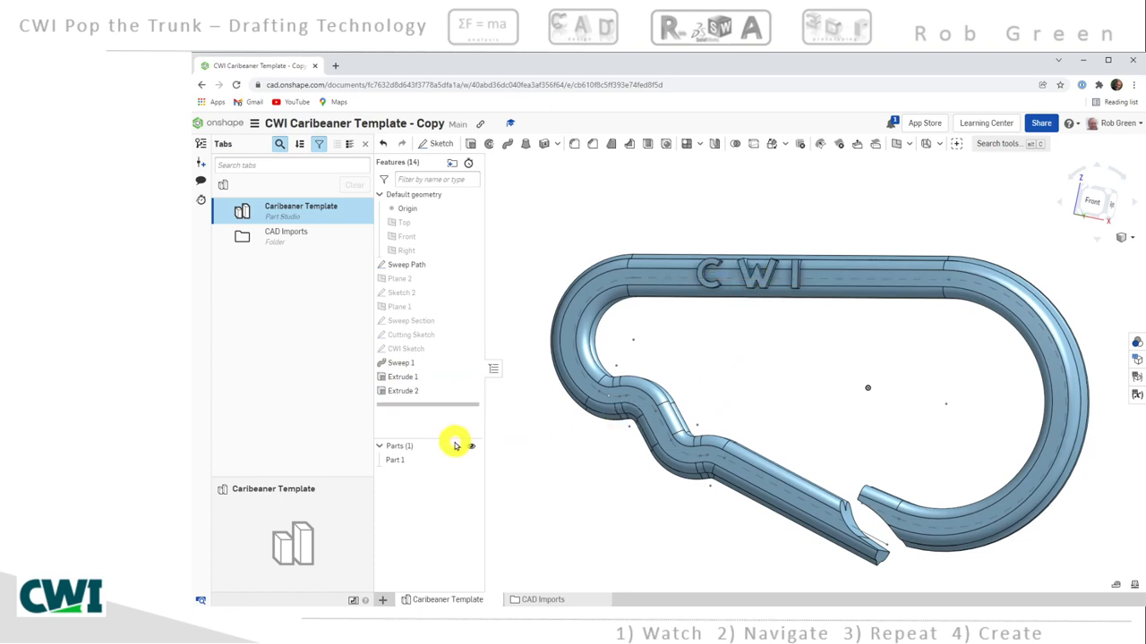
left_click(403, 391)
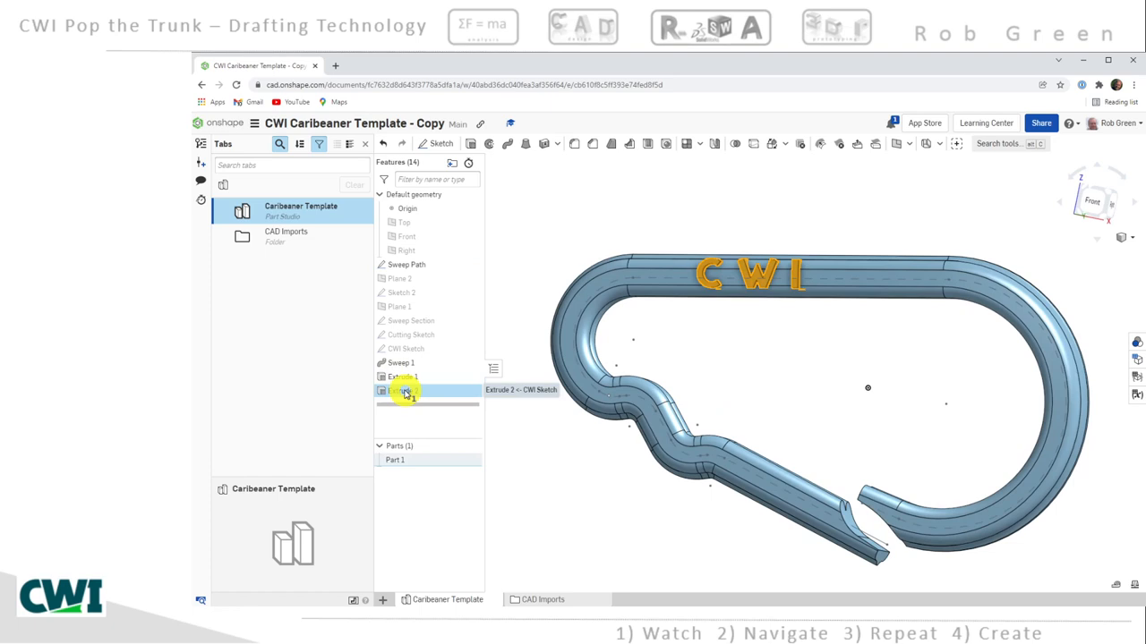
right_click(403, 392)
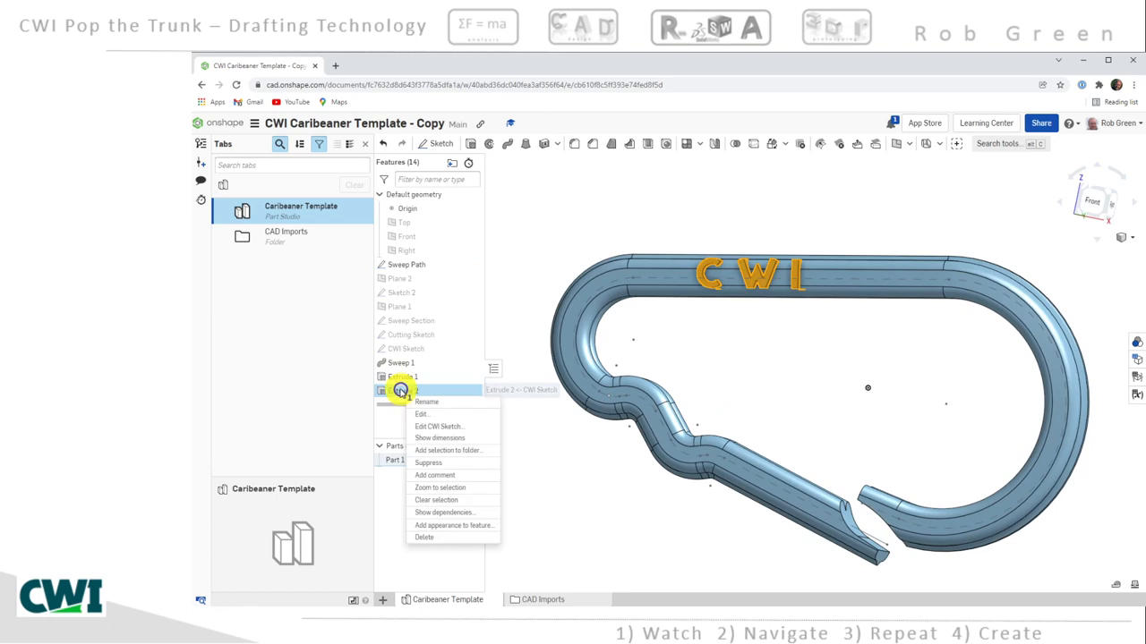
mouse_move(423, 539)
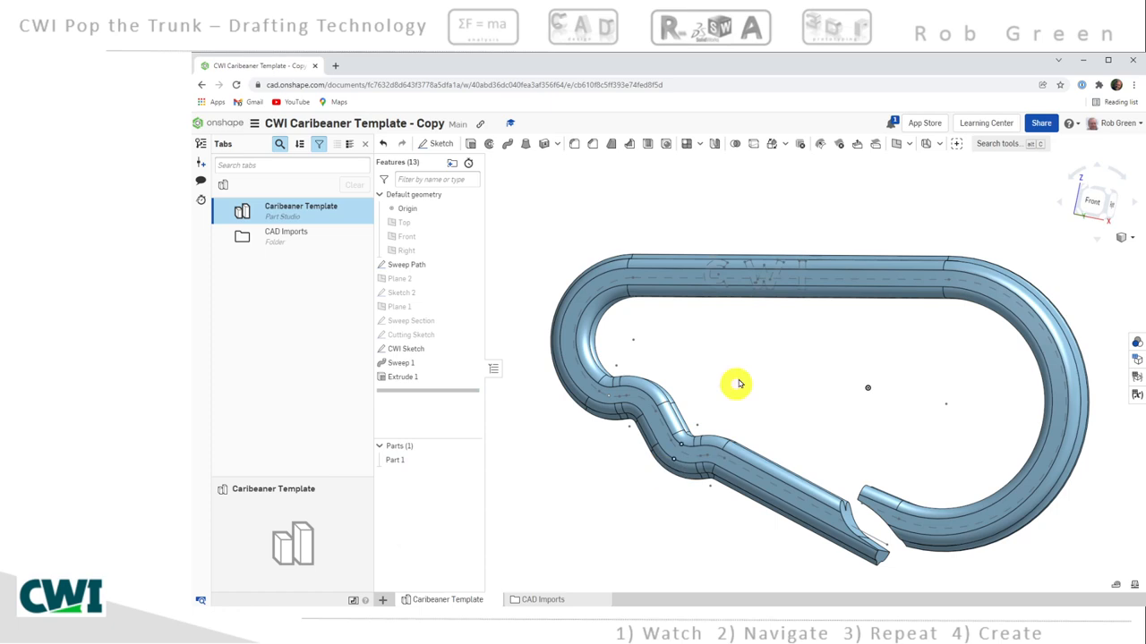
left_click_drag(738, 385, 743, 376)
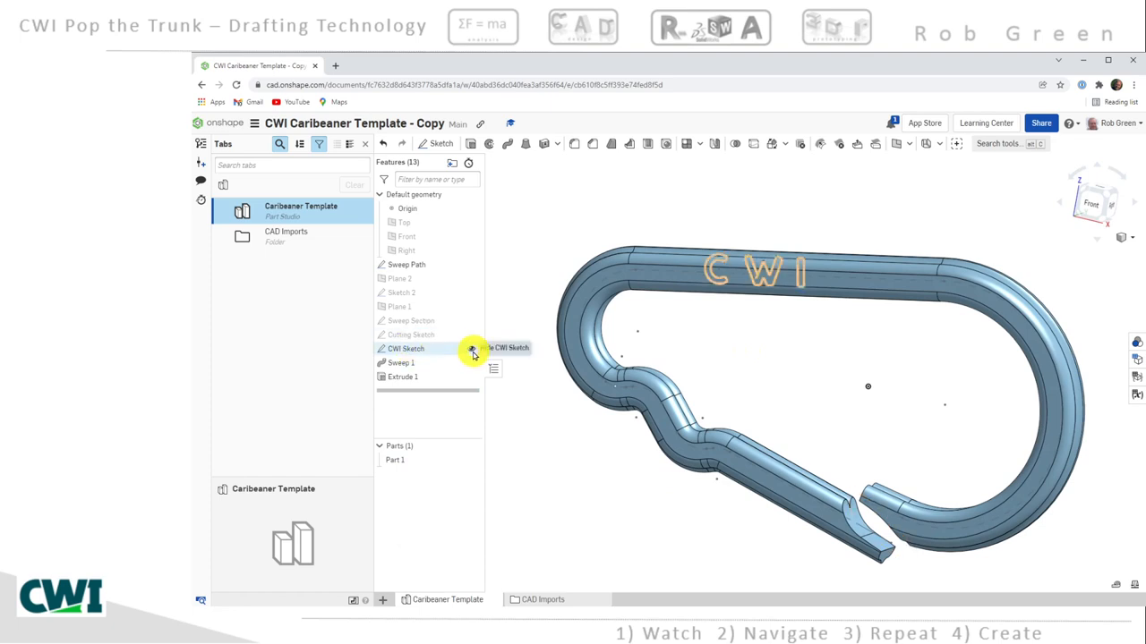
Delete the CWI Sketch from the Features list
right_click(405, 348)
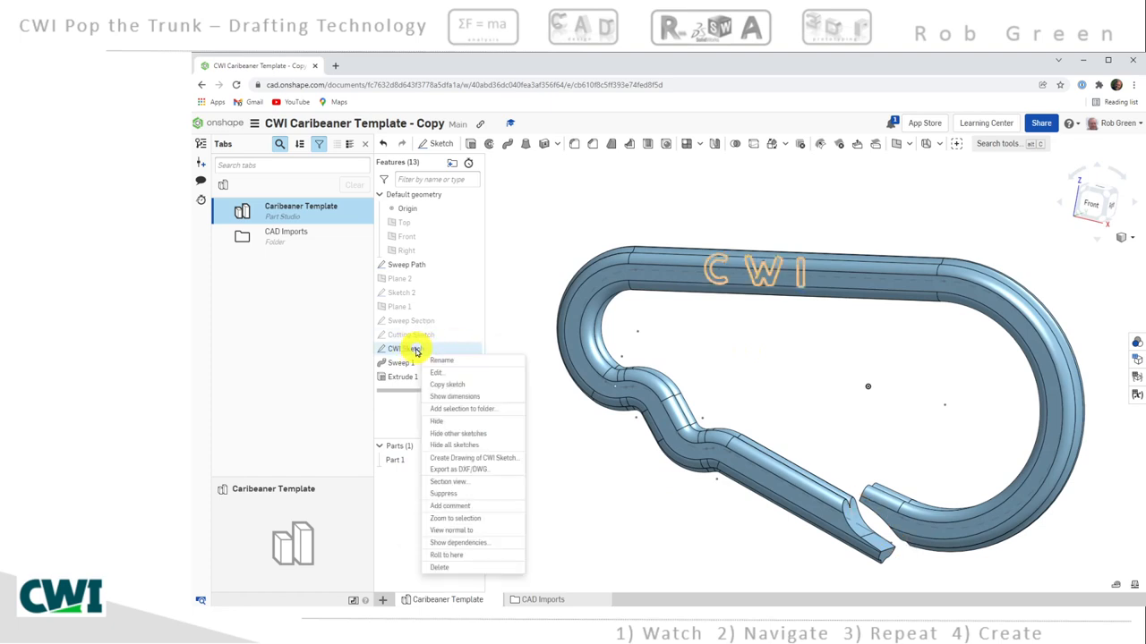
mouse_move(445, 555)
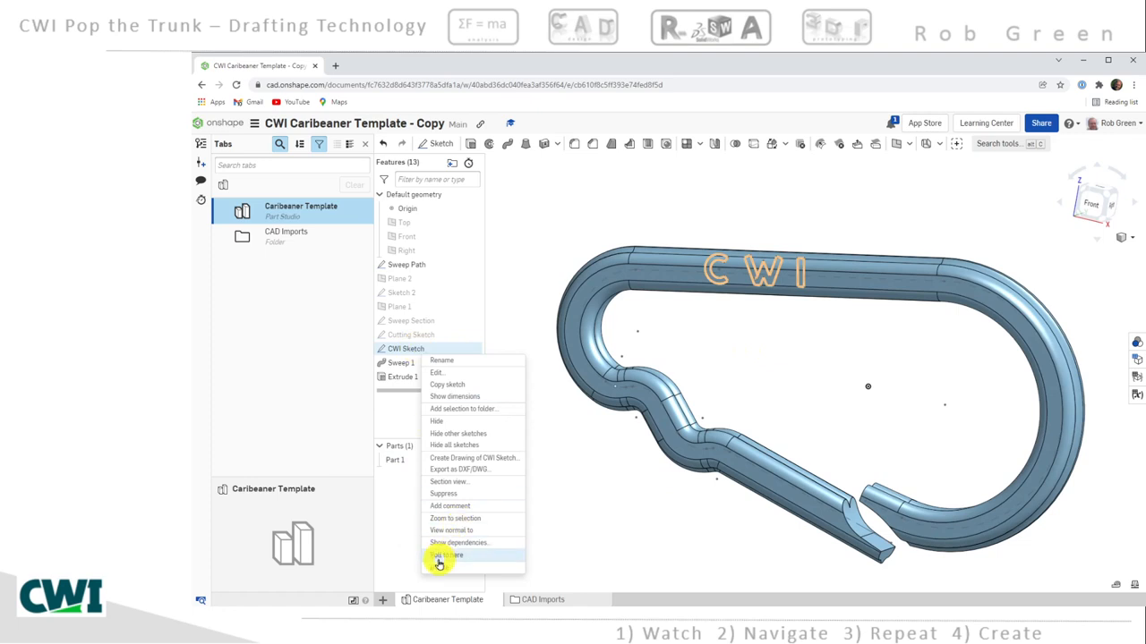
left_click(450, 555)
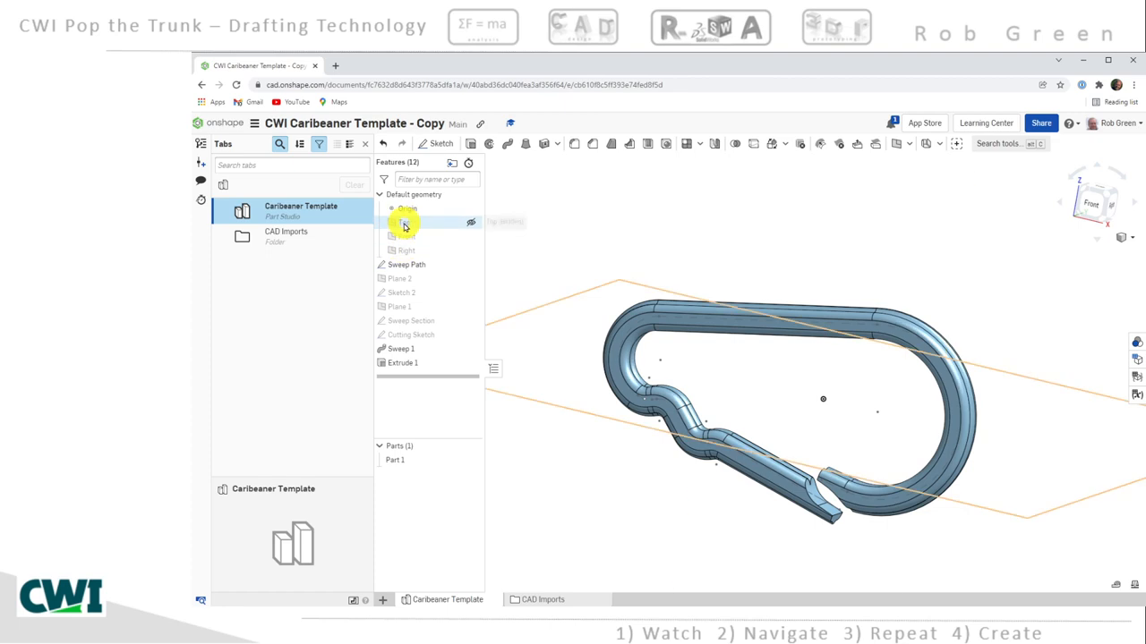
Show the Top, Front and Right planes and orbit around to inspect them
right_click(405, 222)
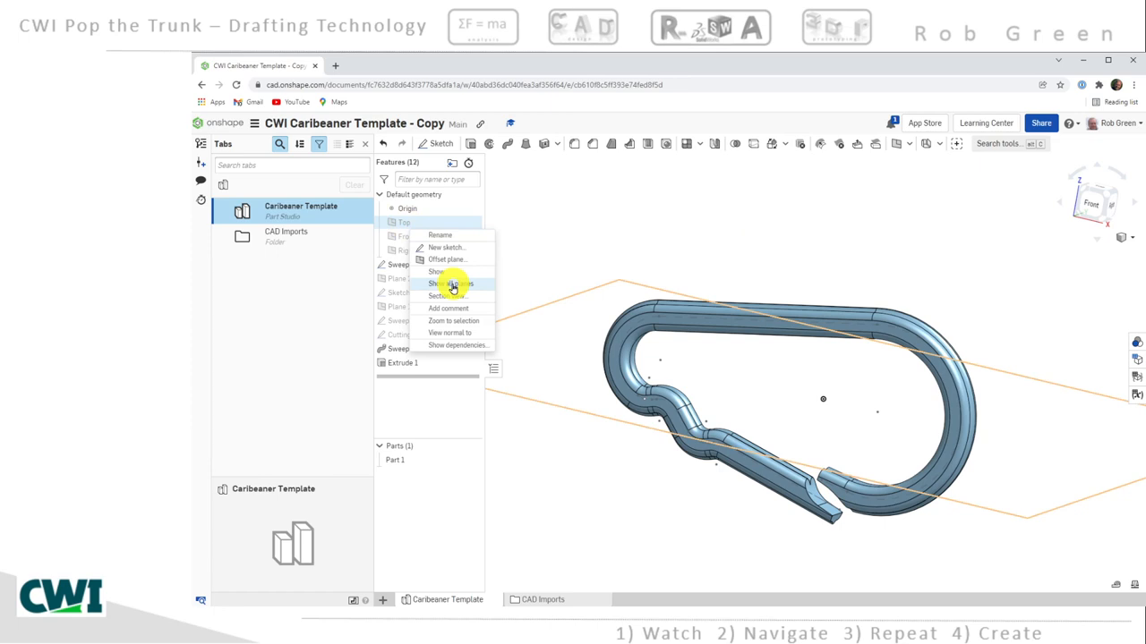
left_click(436, 271)
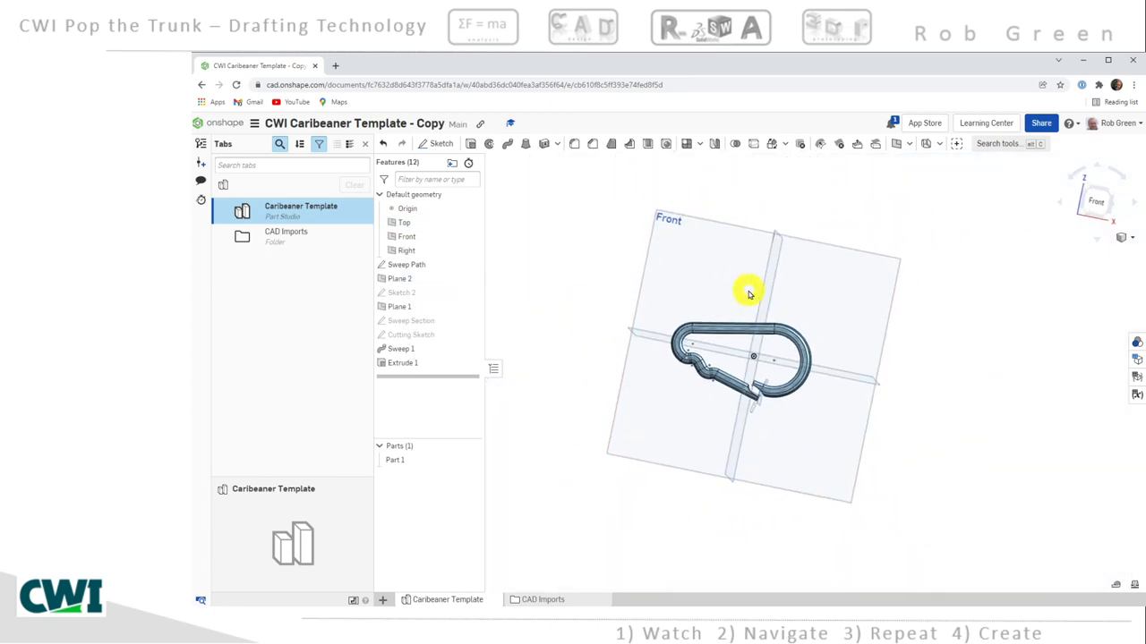
left_click_drag(749, 293, 685, 239)
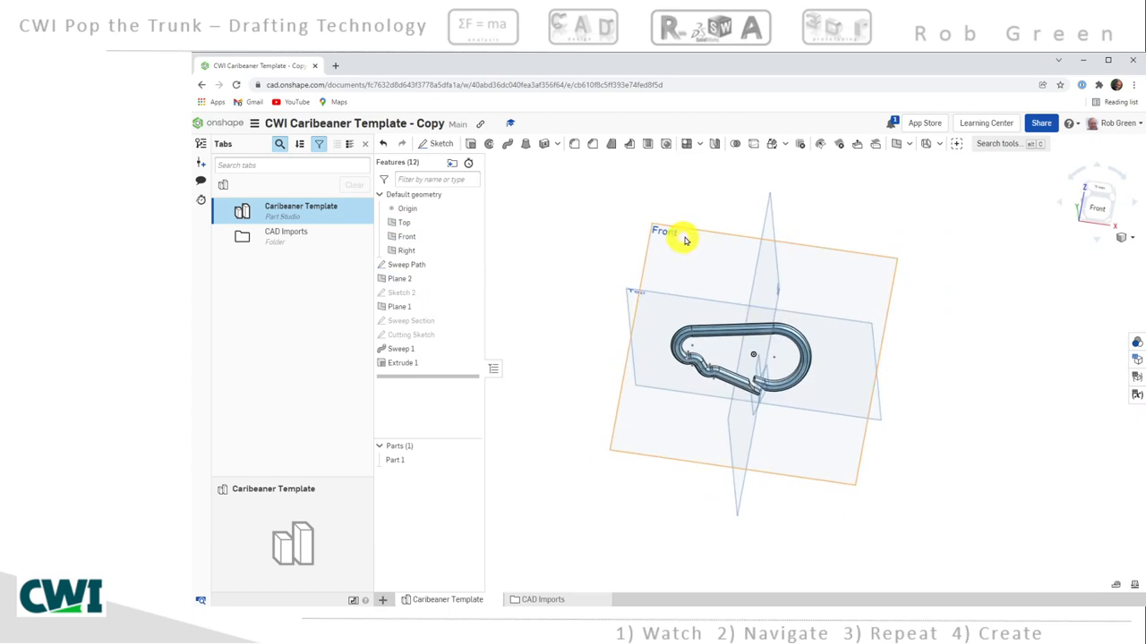
left_click_drag(685, 239, 766, 261)
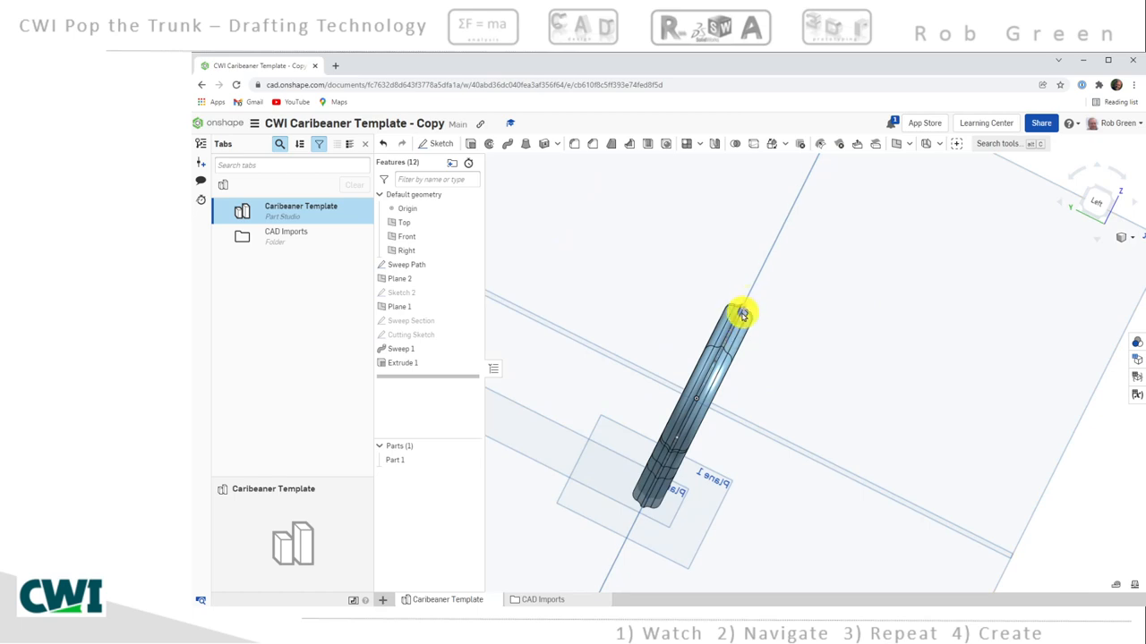
mouse_move(747, 320)
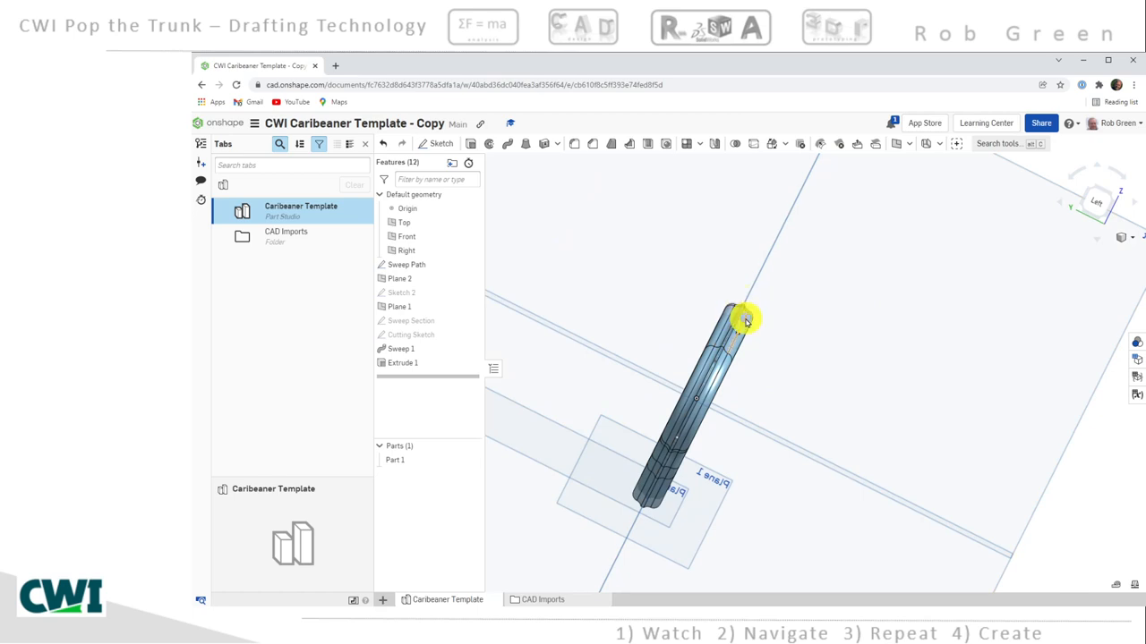
left_click_drag(743, 318, 704, 310)
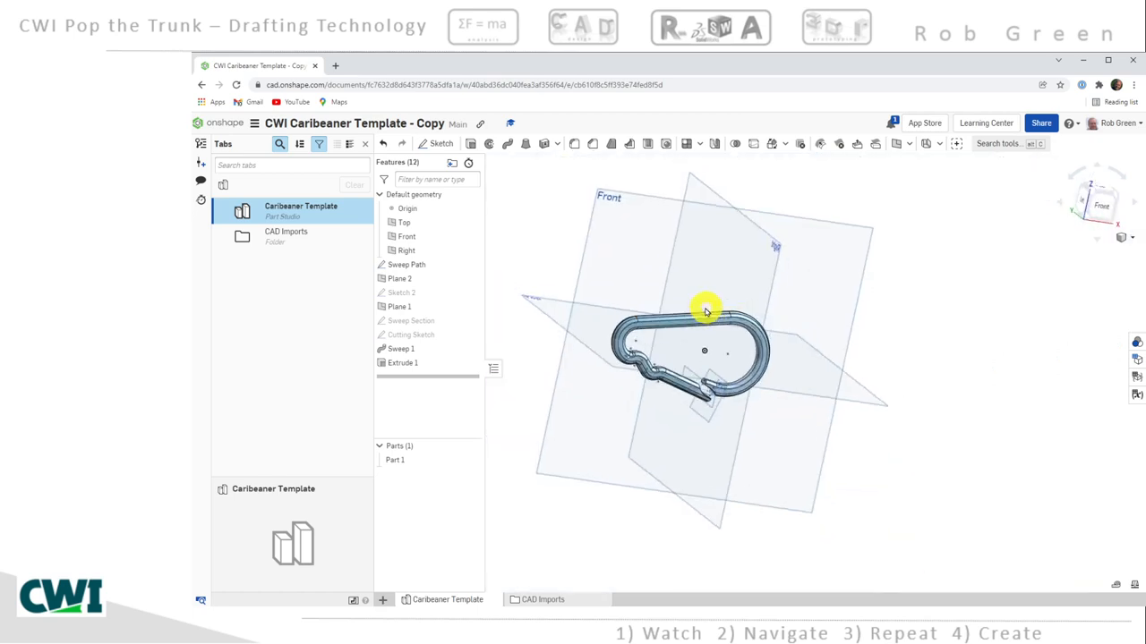
left_click_drag(707, 309, 689, 309)
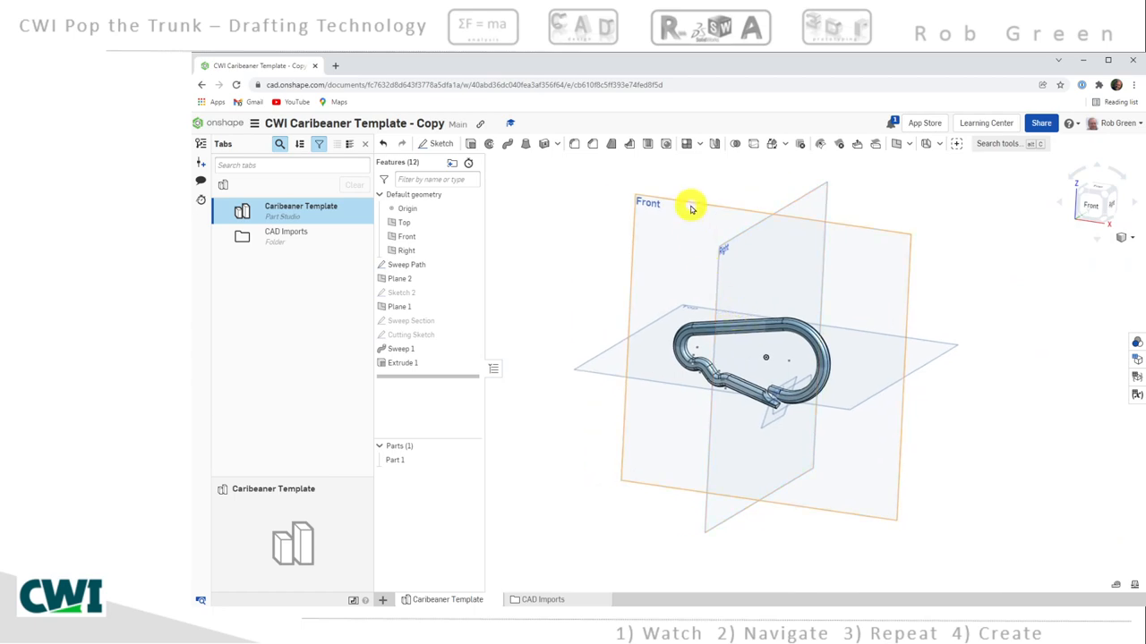
Create Sketch 1 on the Front plane and zoom in on the carabiner
right_click(689, 206)
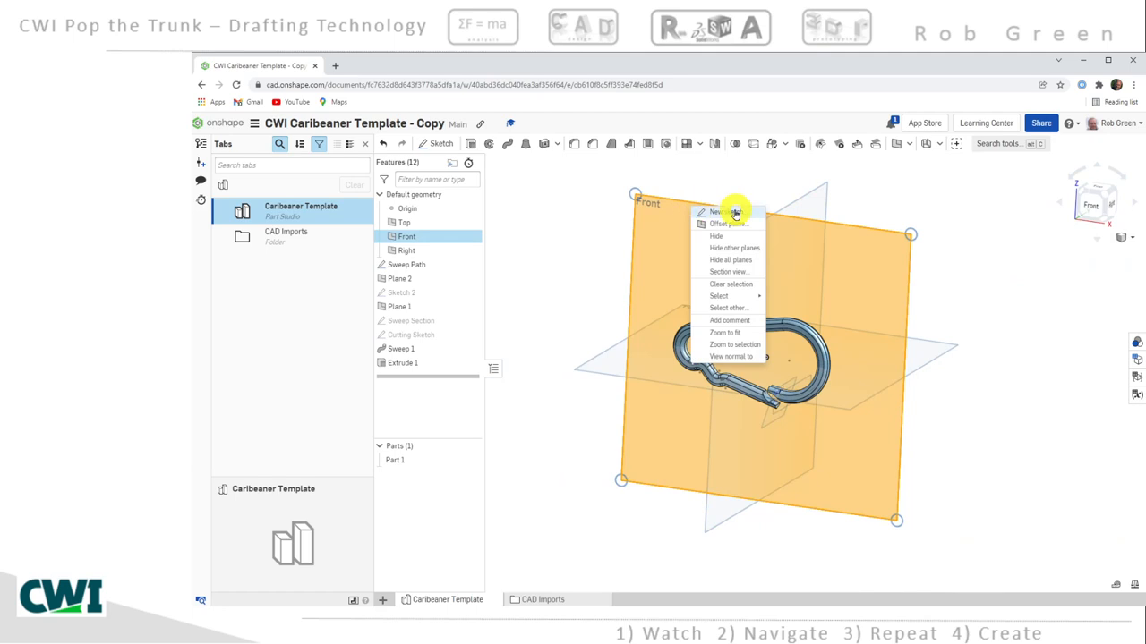
left_click(716, 213)
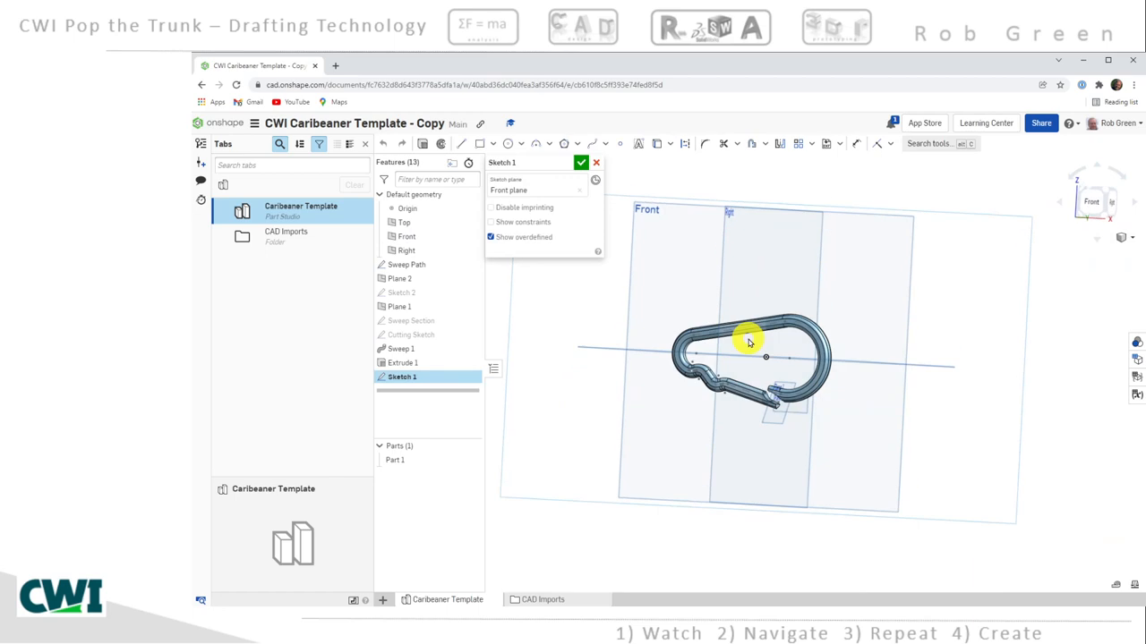
scroll("up", 3)
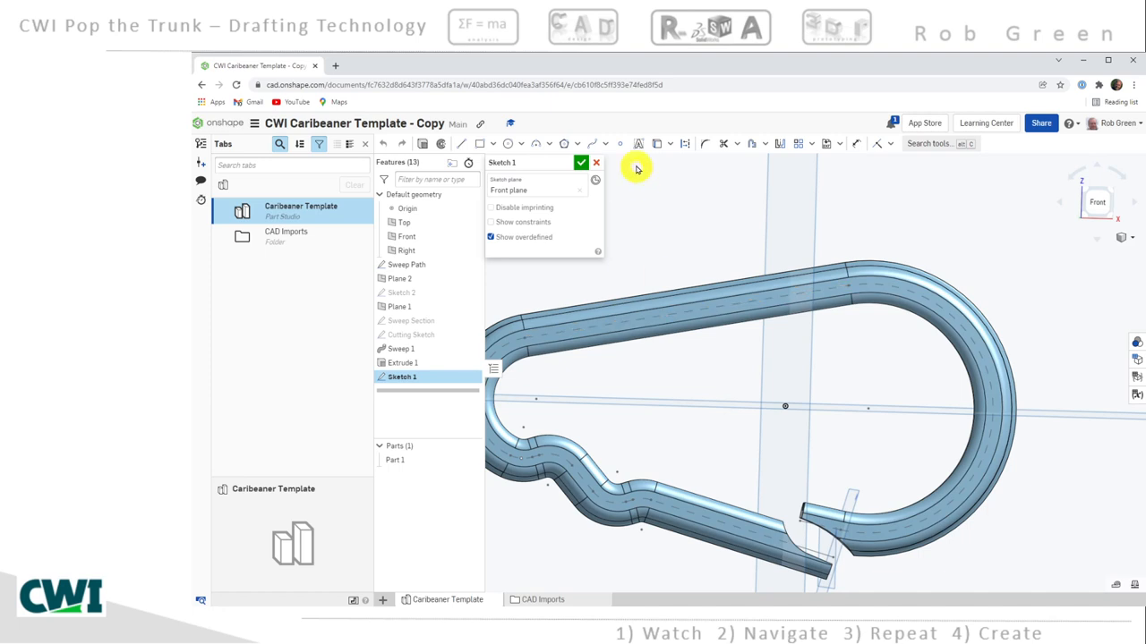
mouse_move(639, 144)
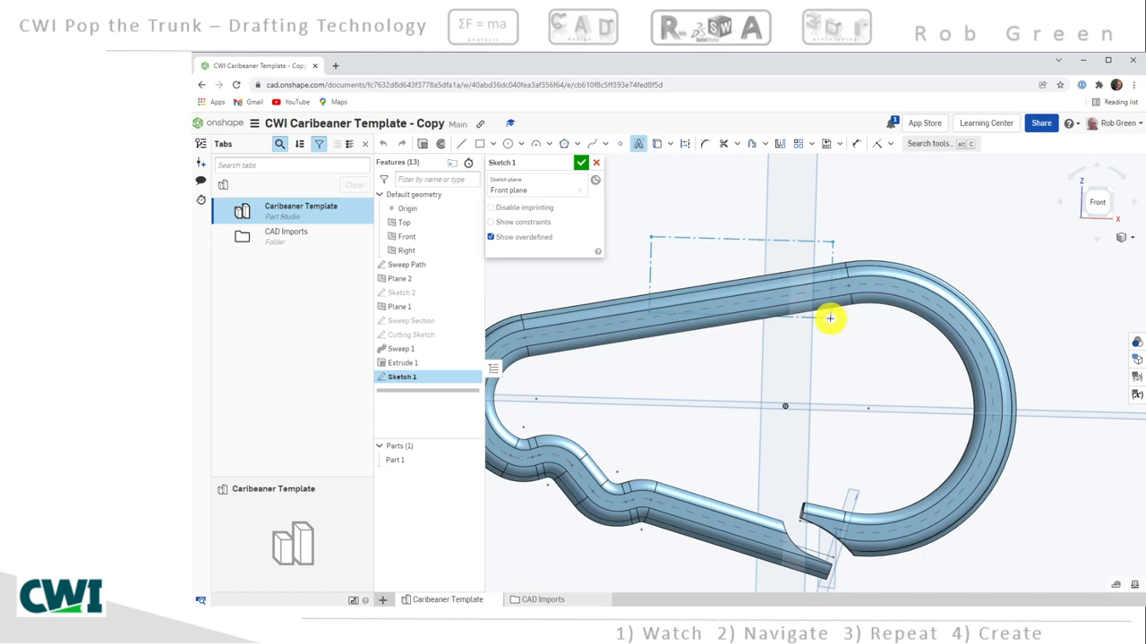
Place a text box over the top edge and change its text to 'ROB'
left_click(638, 143)
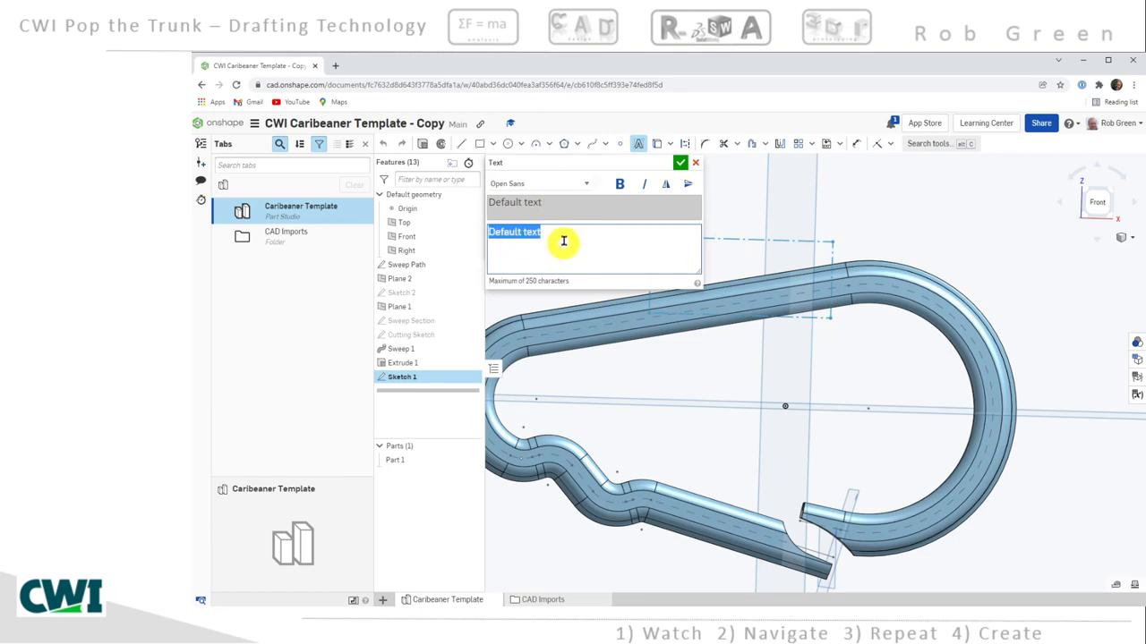
mouse_move(602, 269)
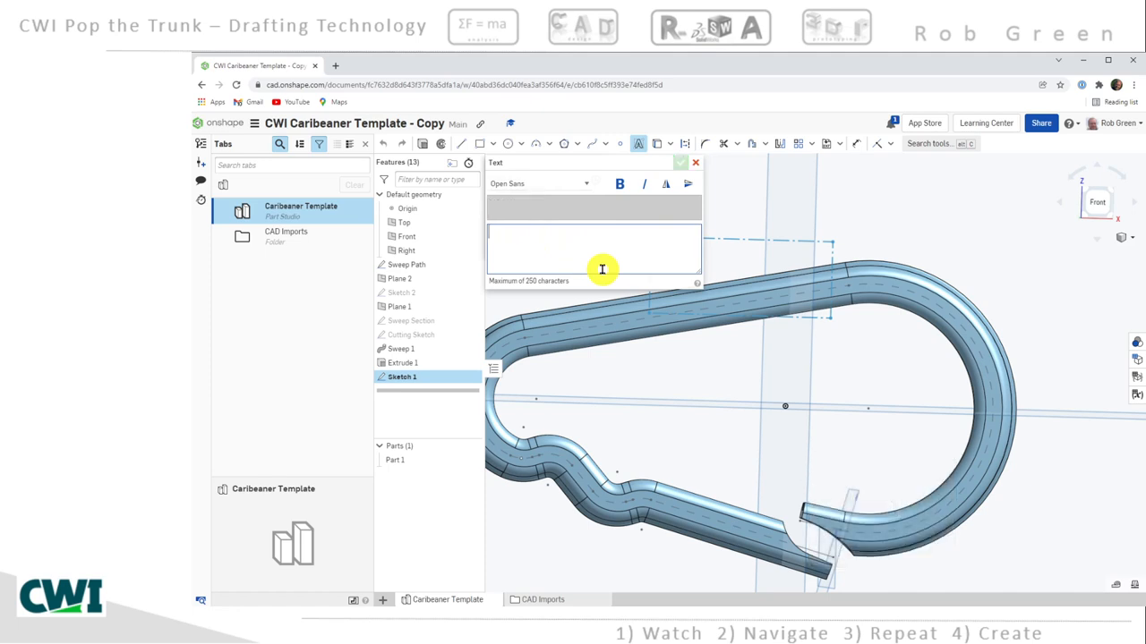
type("R")
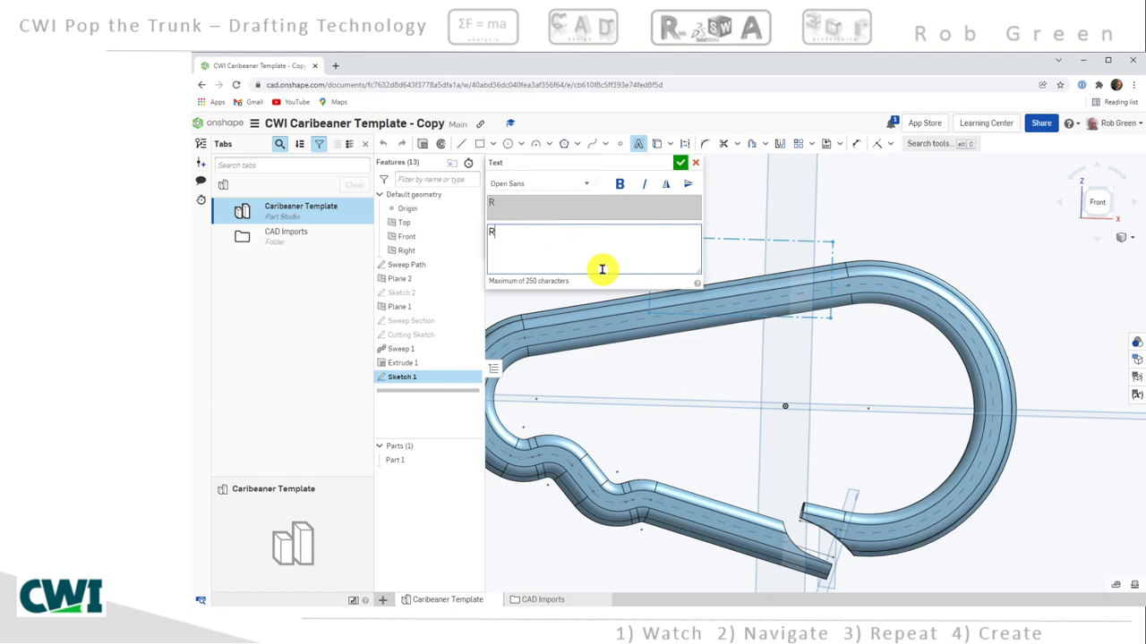
type("AL")
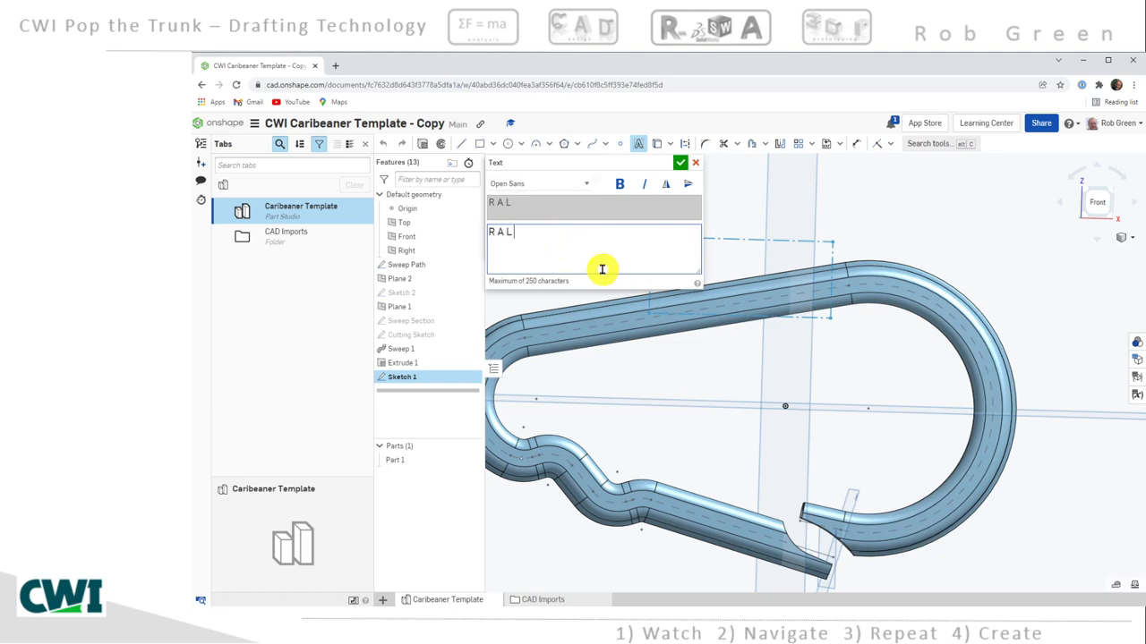
type("PH")
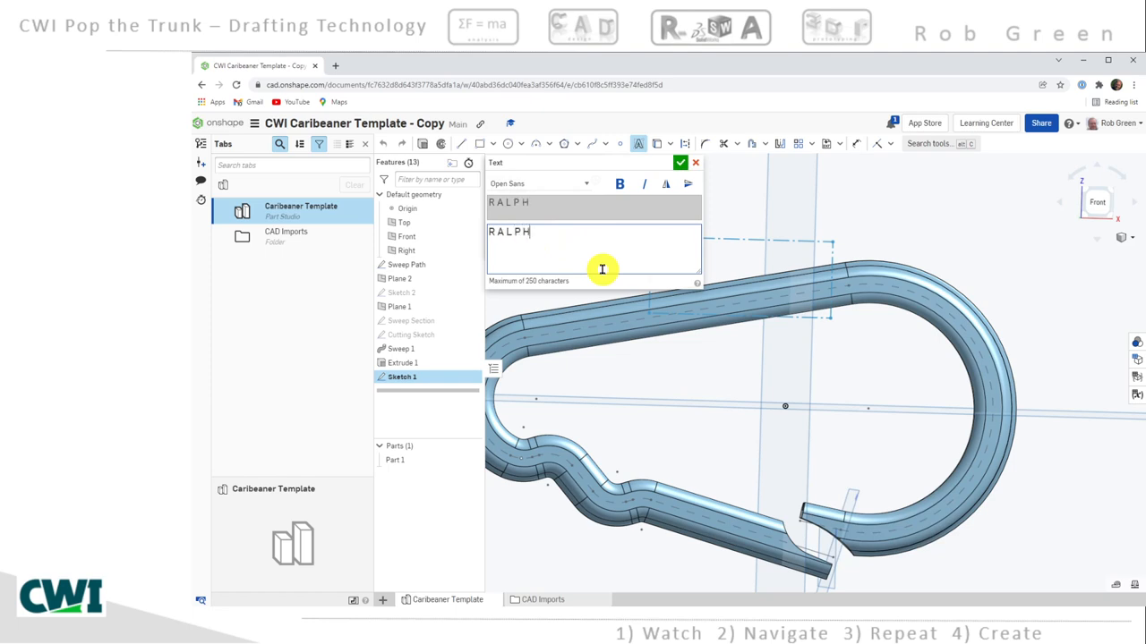
key("Backspace")
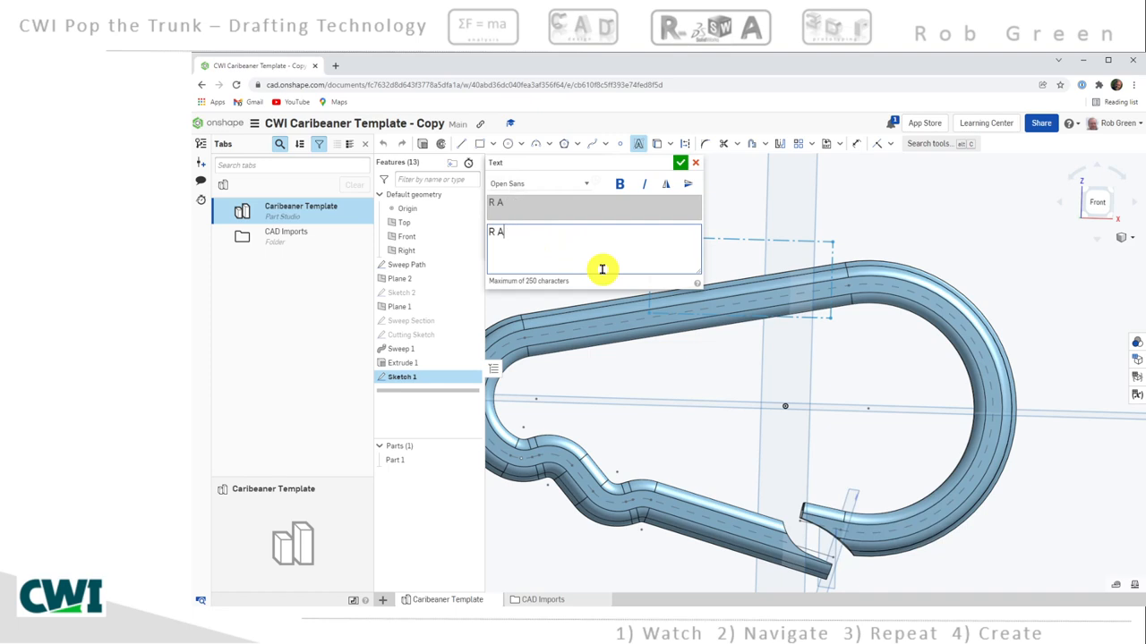
type("O")
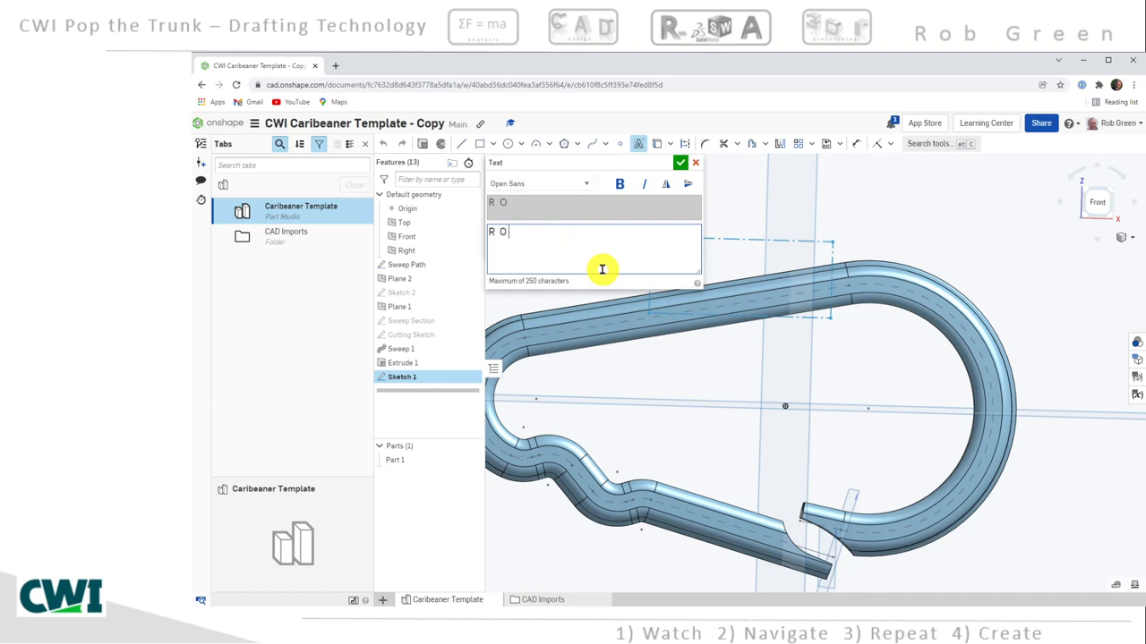
type("B")
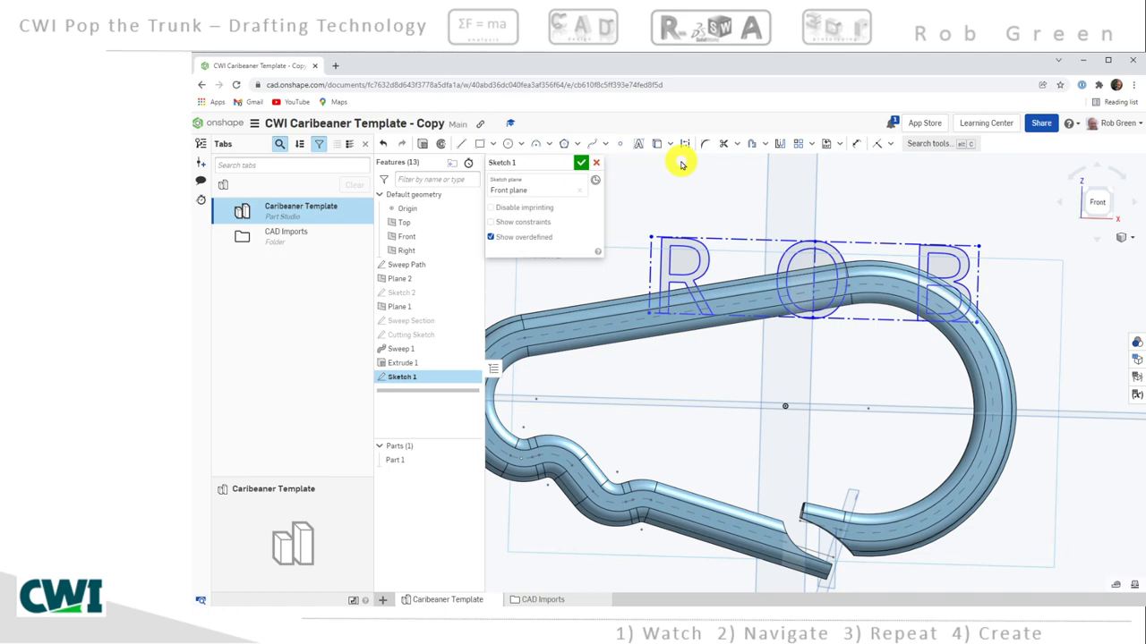
mouse_move(720, 213)
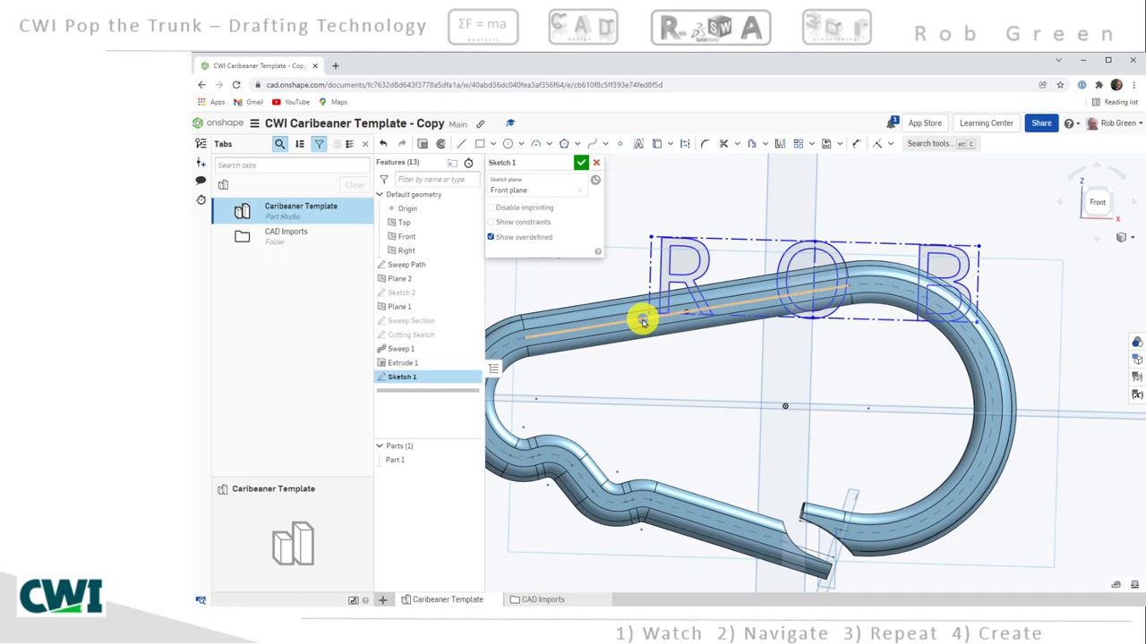
mouse_move(858, 143)
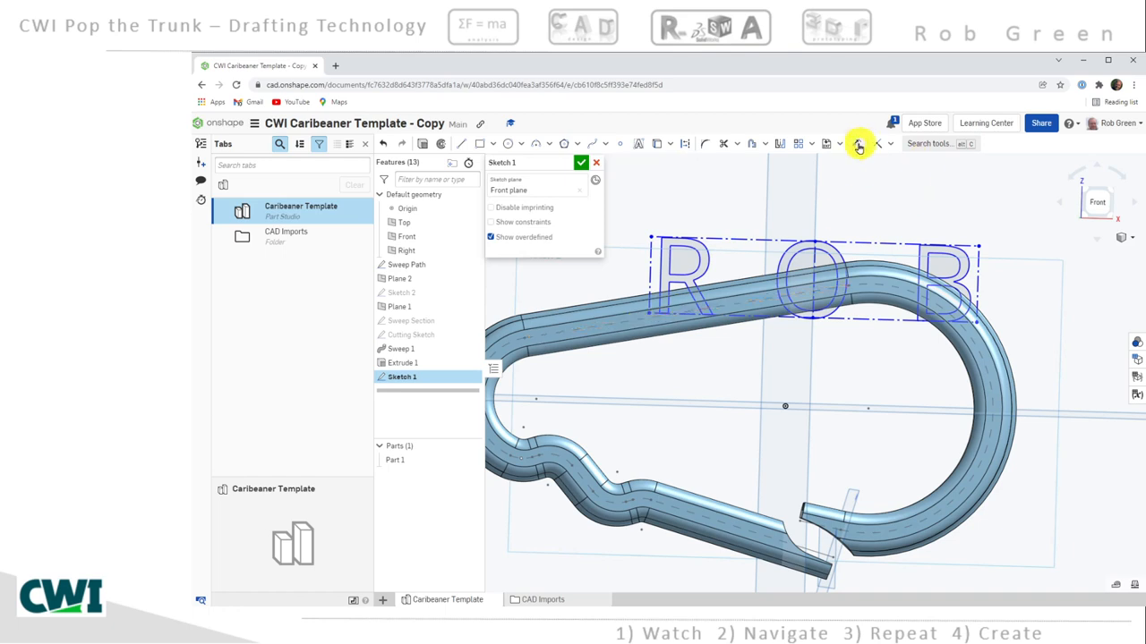
mouse_move(856, 143)
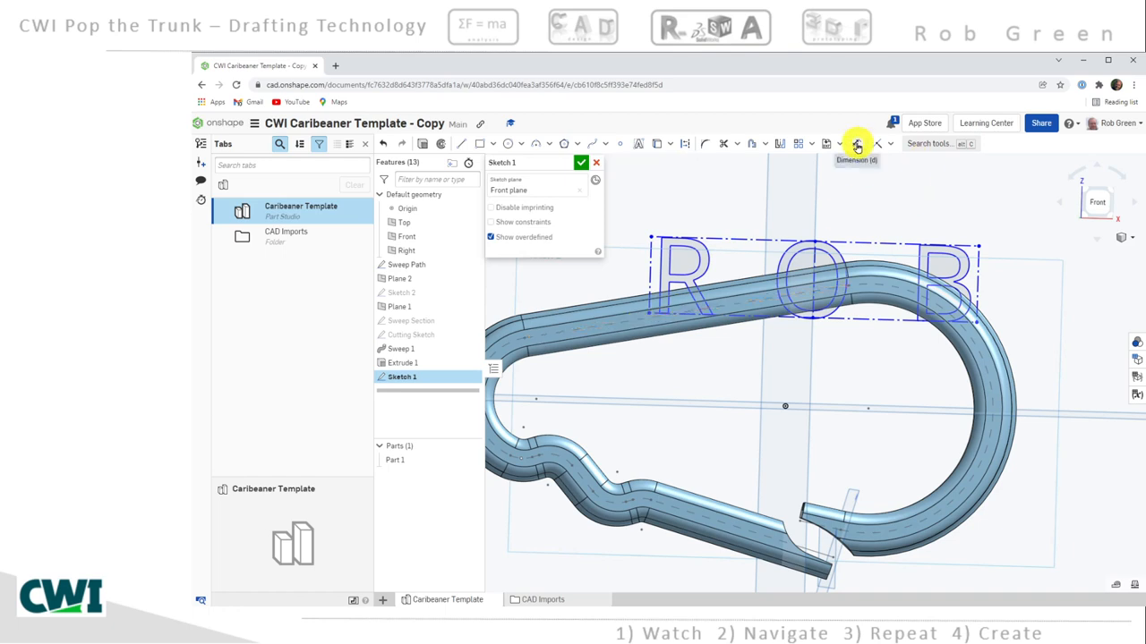
mouse_move(857, 144)
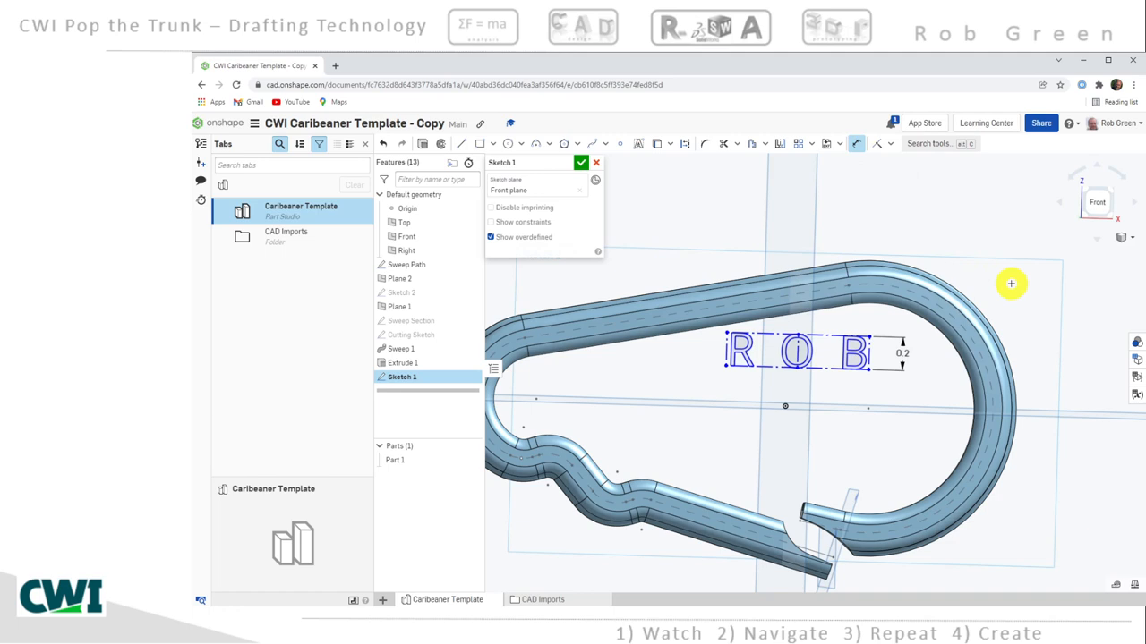
mouse_move(834, 358)
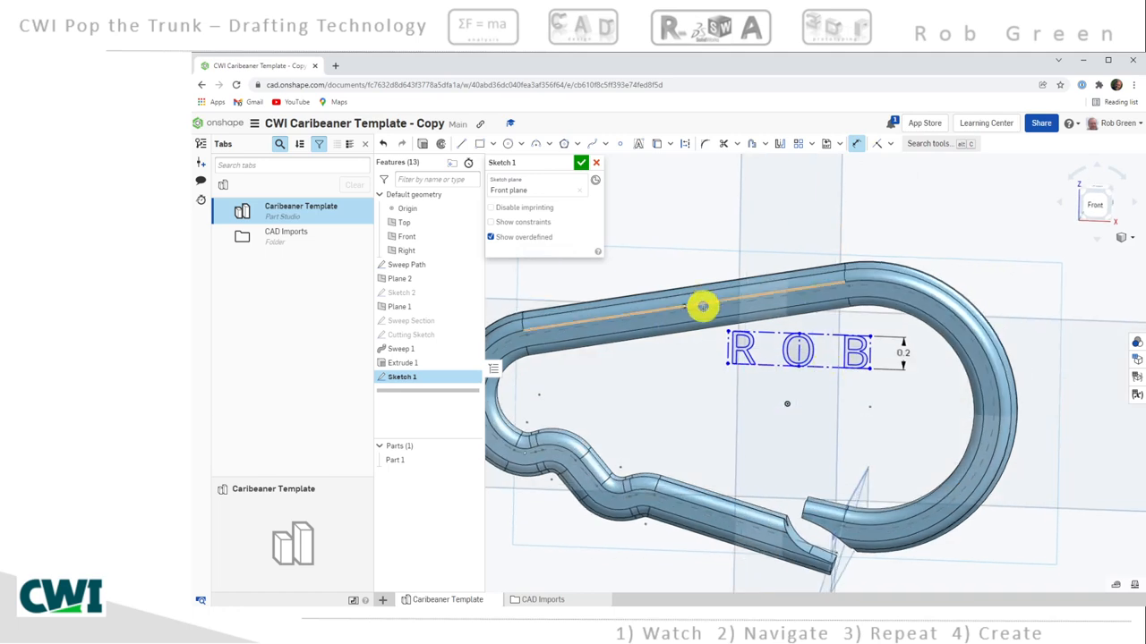
left_click_drag(703, 307, 620, 319)
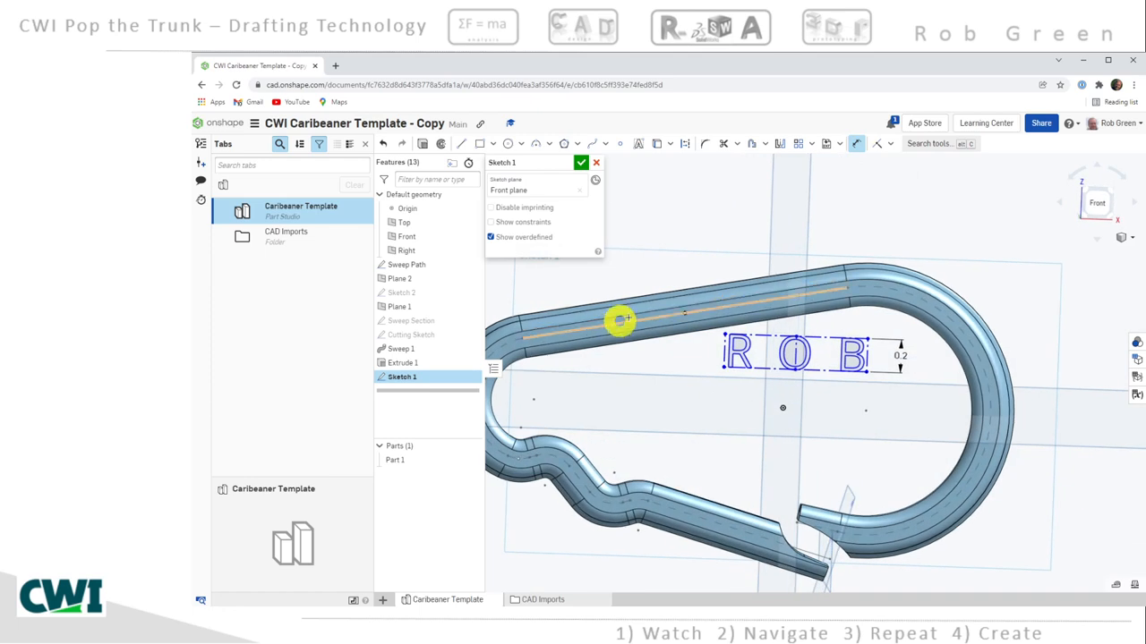
mouse_move(708, 310)
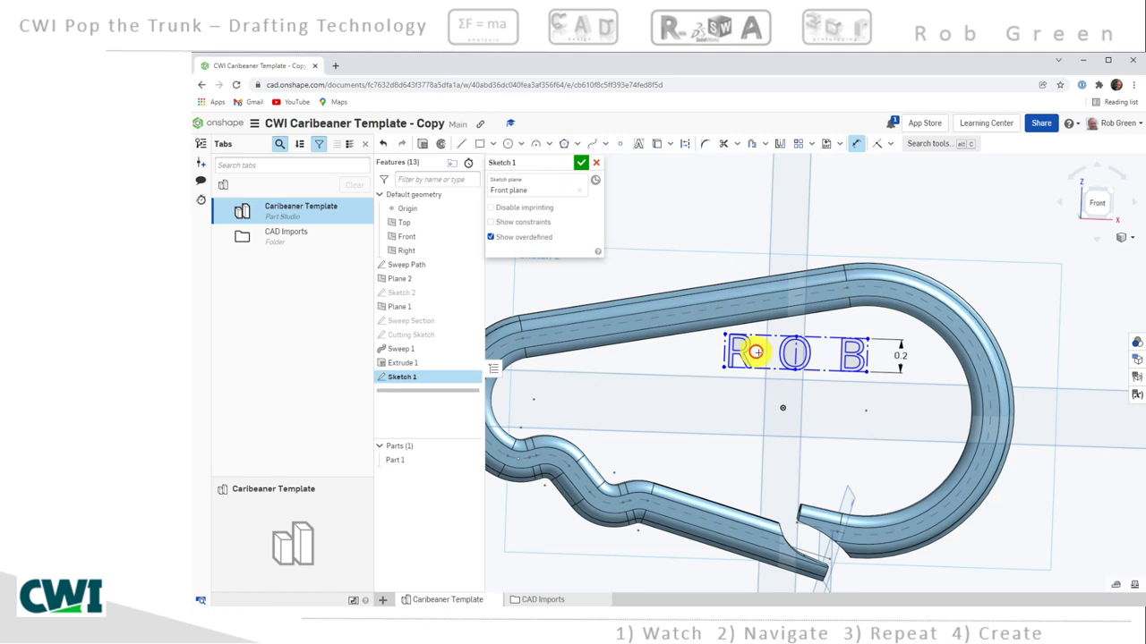
mouse_move(698, 279)
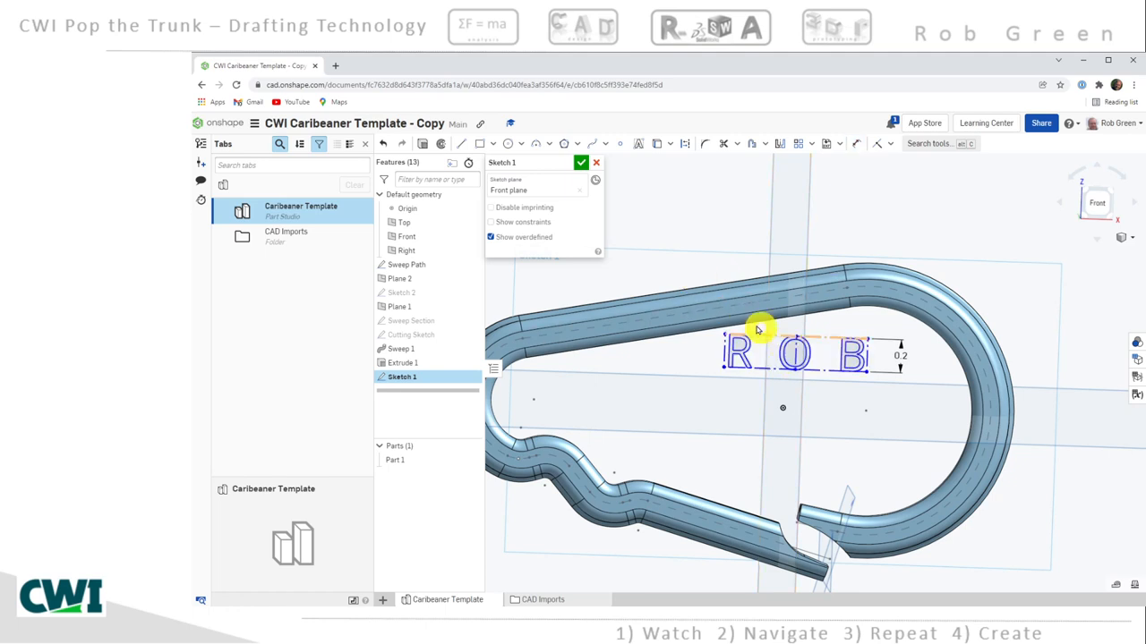
left_click_drag(758, 329, 917, 405)
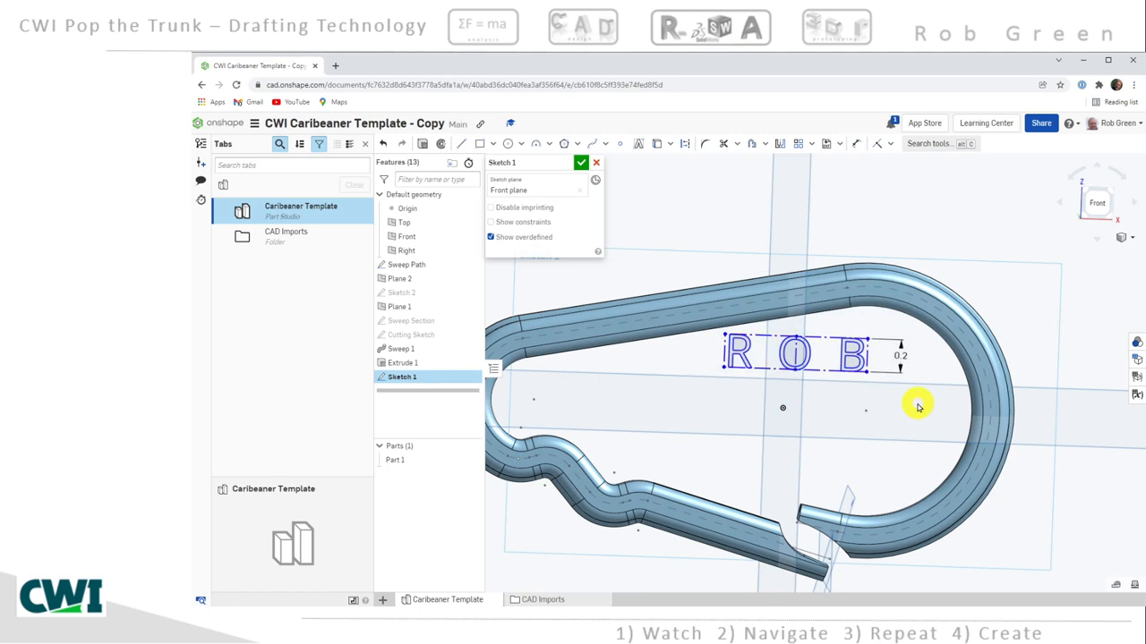
mouse_move(678, 262)
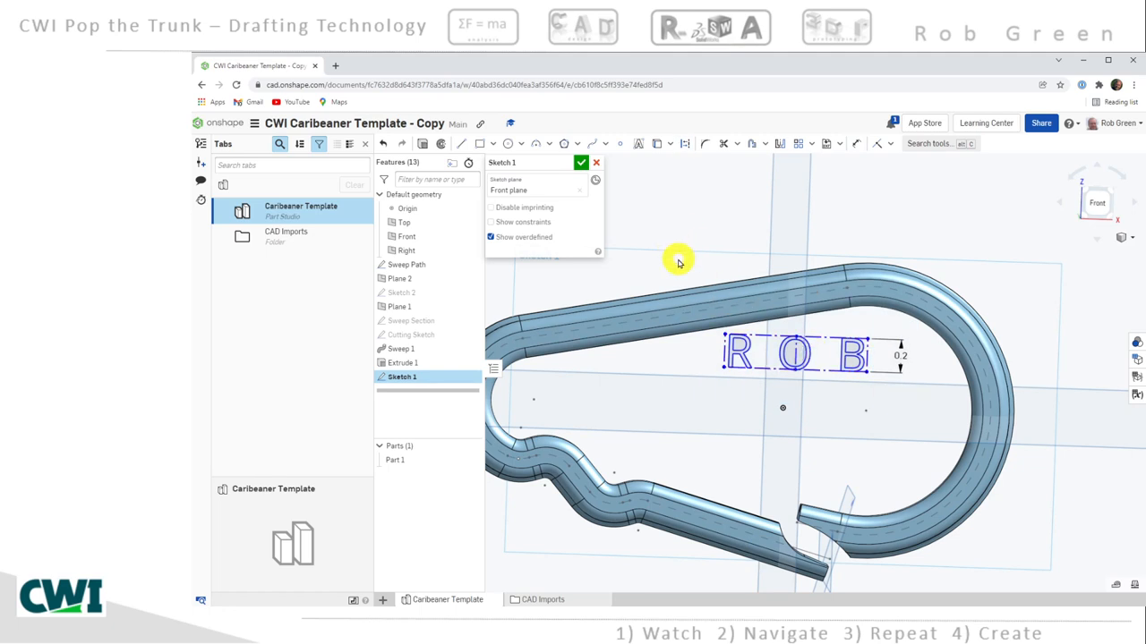
left_click_drag(679, 262, 918, 398)
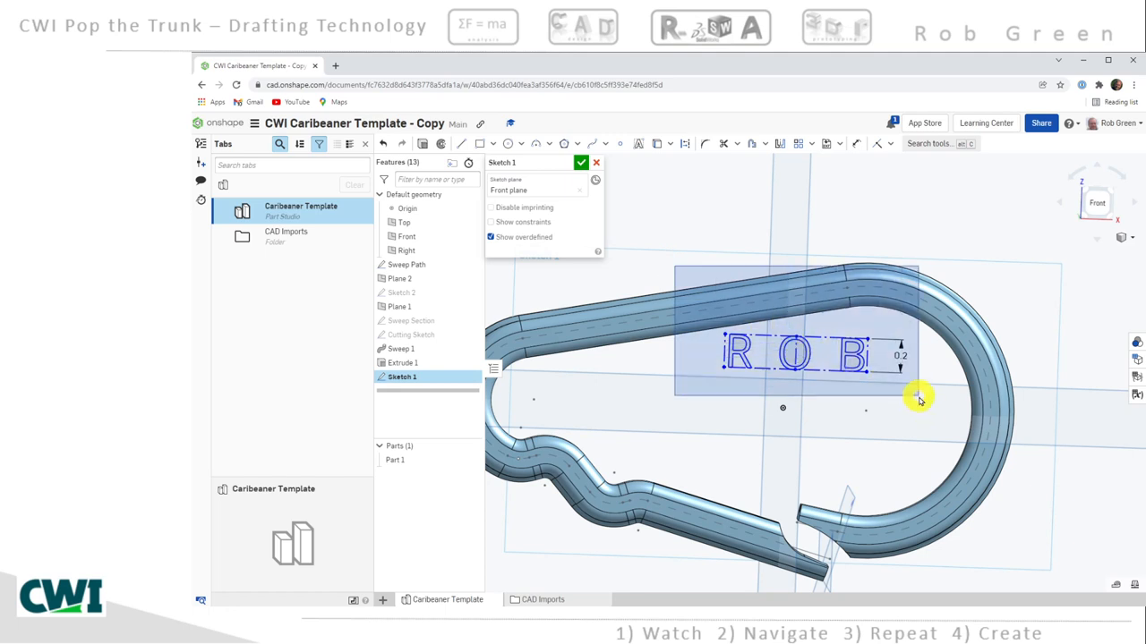
mouse_move(935, 417)
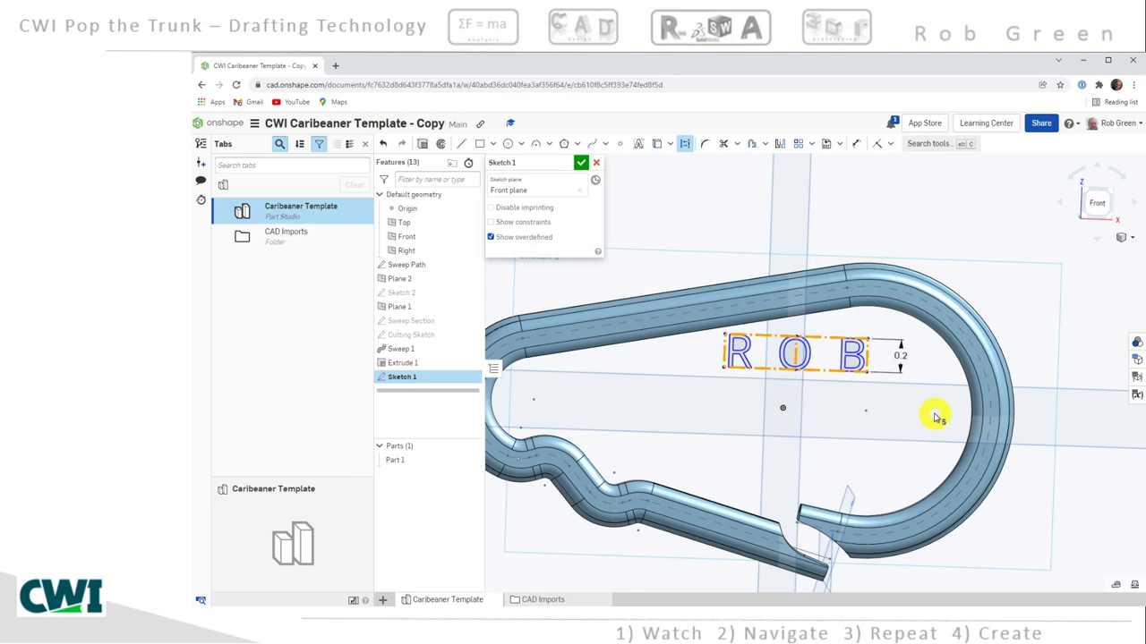
mouse_move(863, 298)
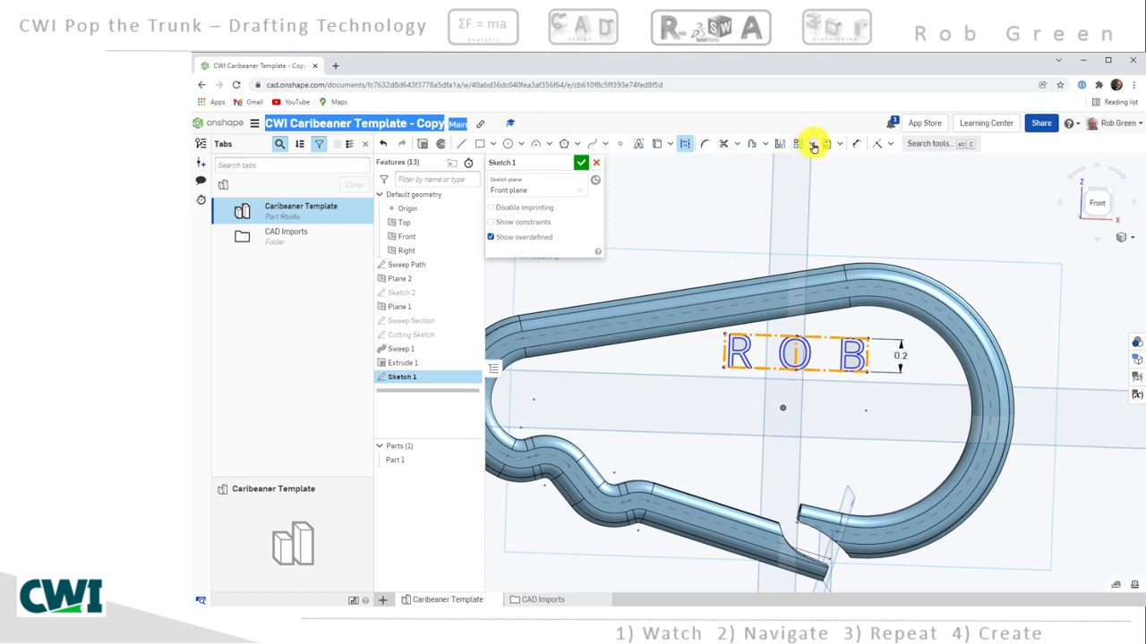
Apply Transform to the ROB text with a 10-degree rotation
left_click(812, 143)
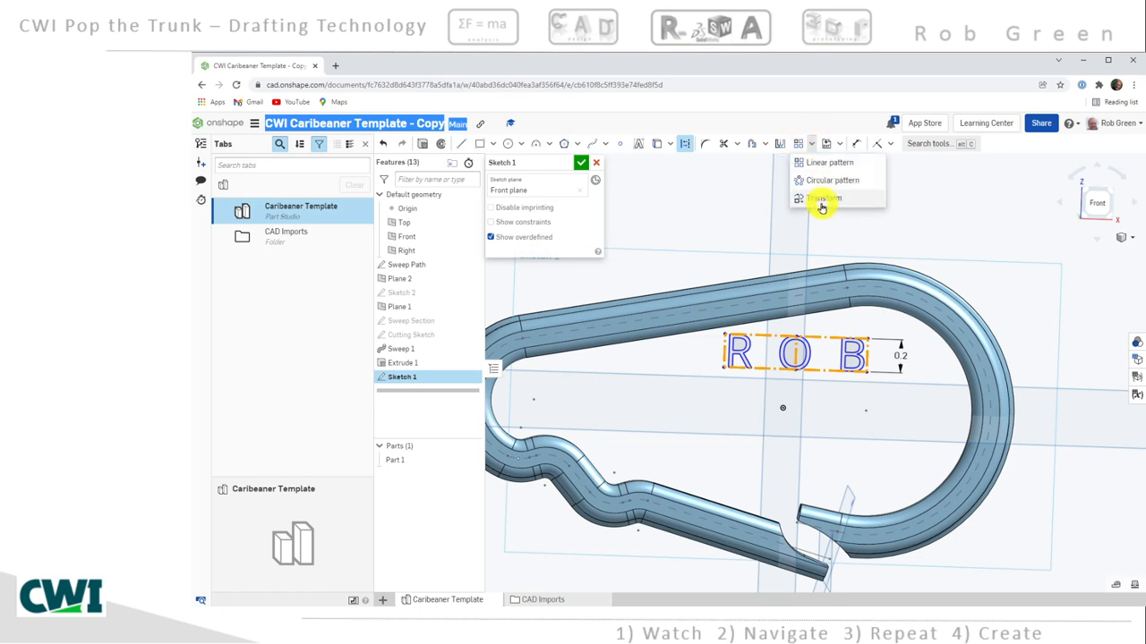
mouse_move(820, 199)
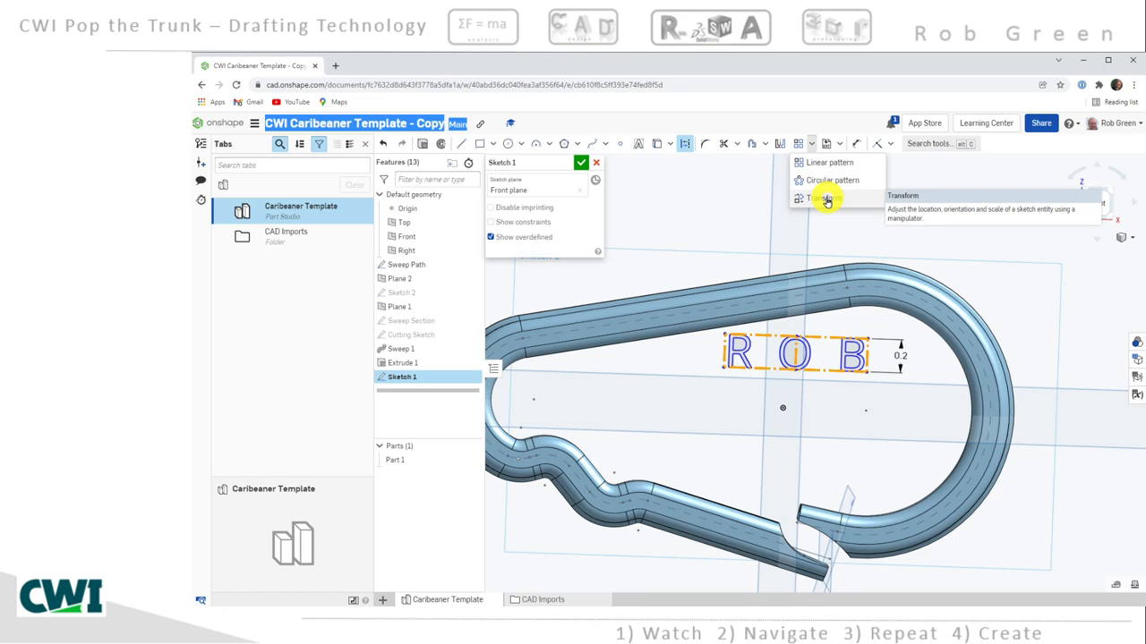
left_click(810, 198)
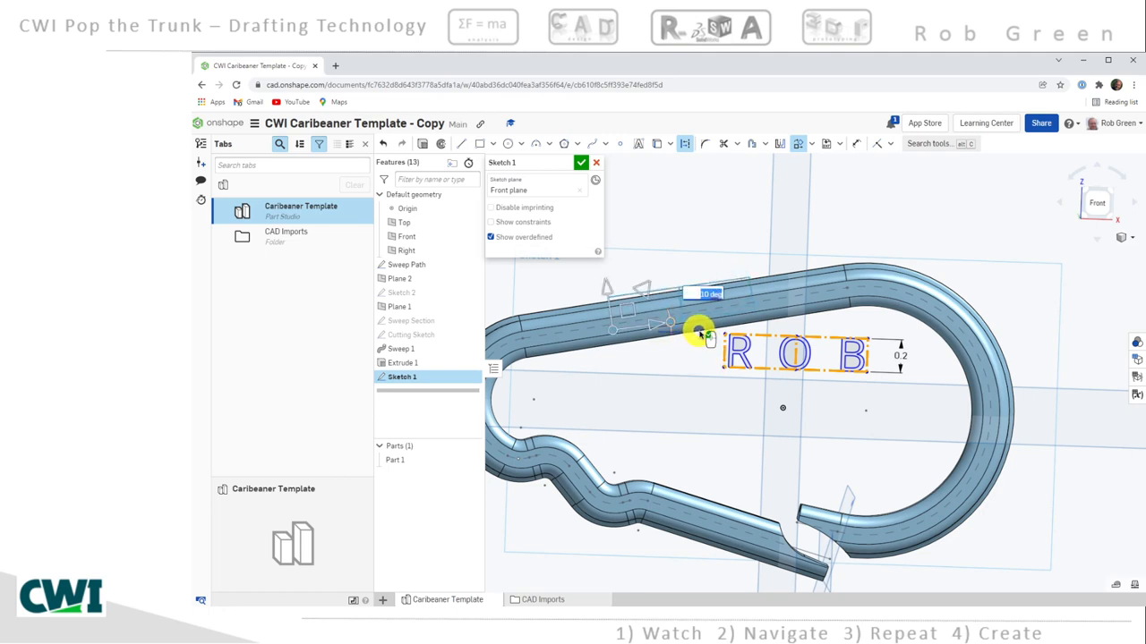
mouse_move(672, 410)
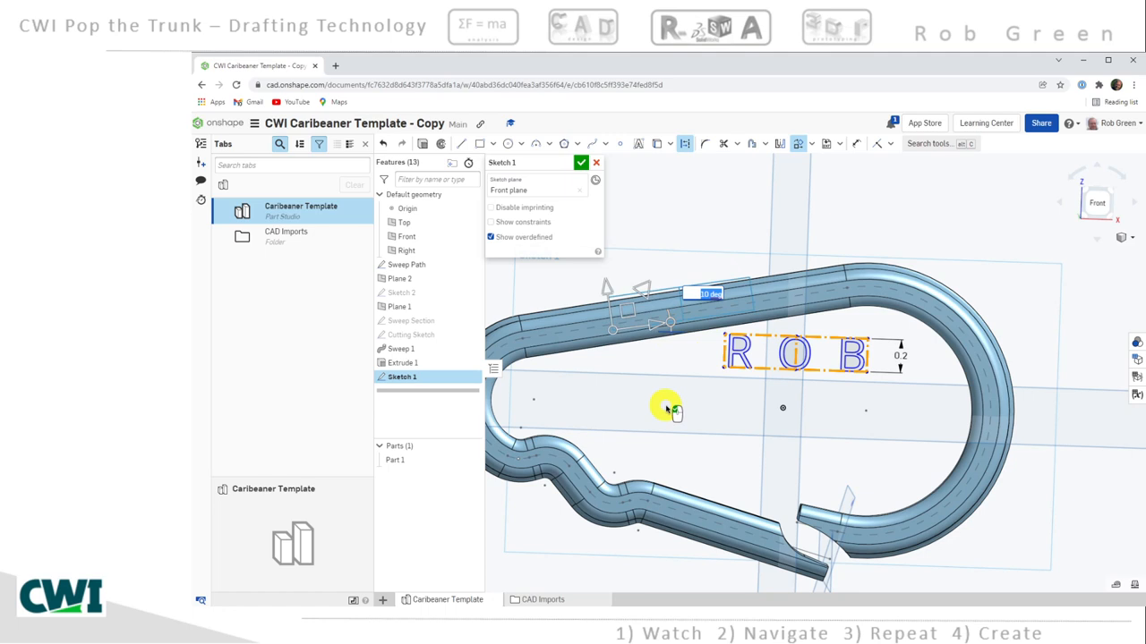
mouse_move(666, 406)
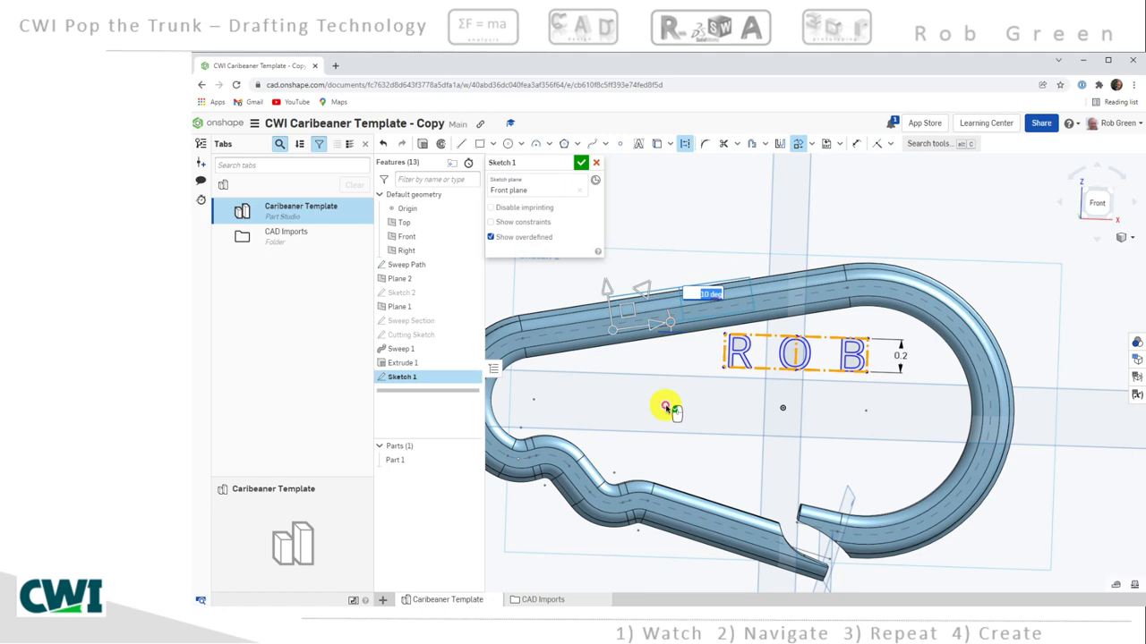
mouse_move(991, 195)
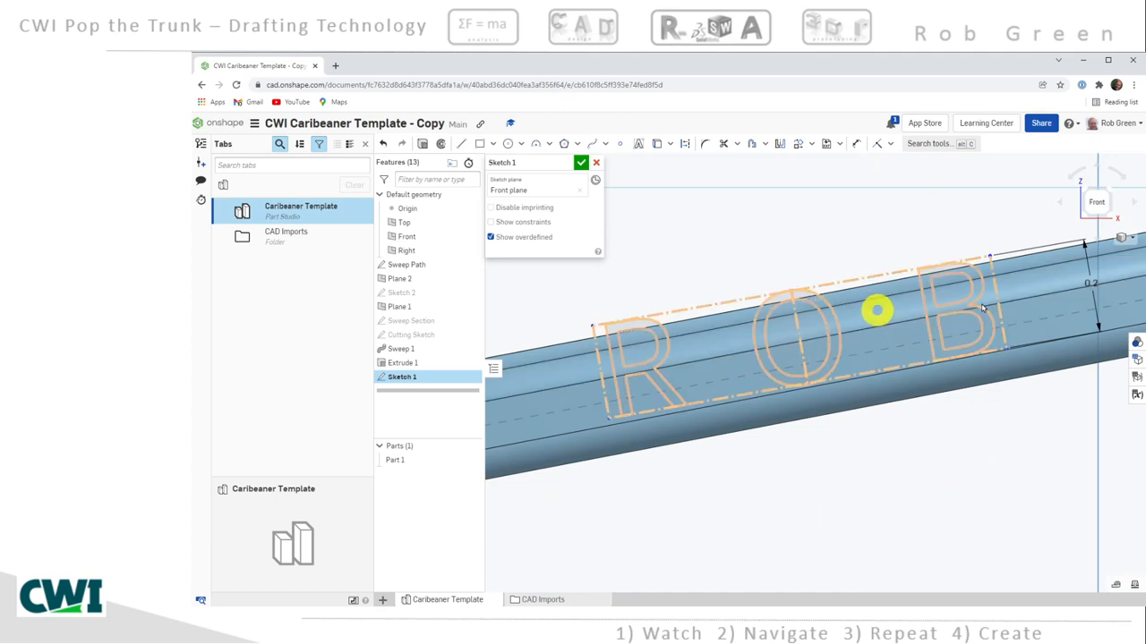
Deselect the placed lettering, then box-select all three ROB letters
left_click(788, 313)
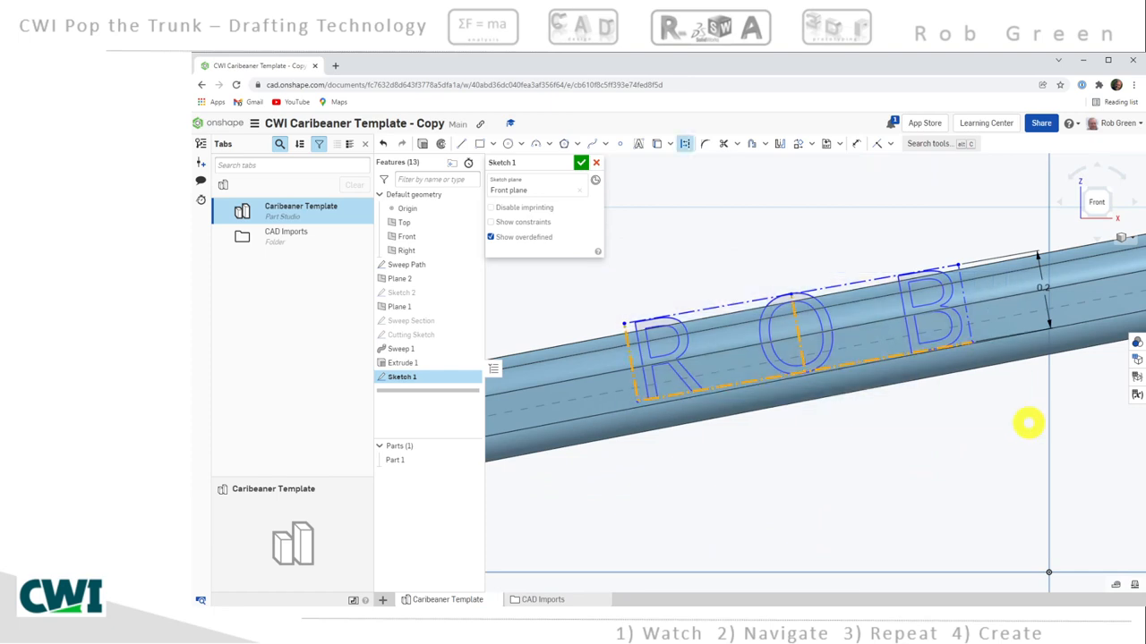
mouse_move(716, 311)
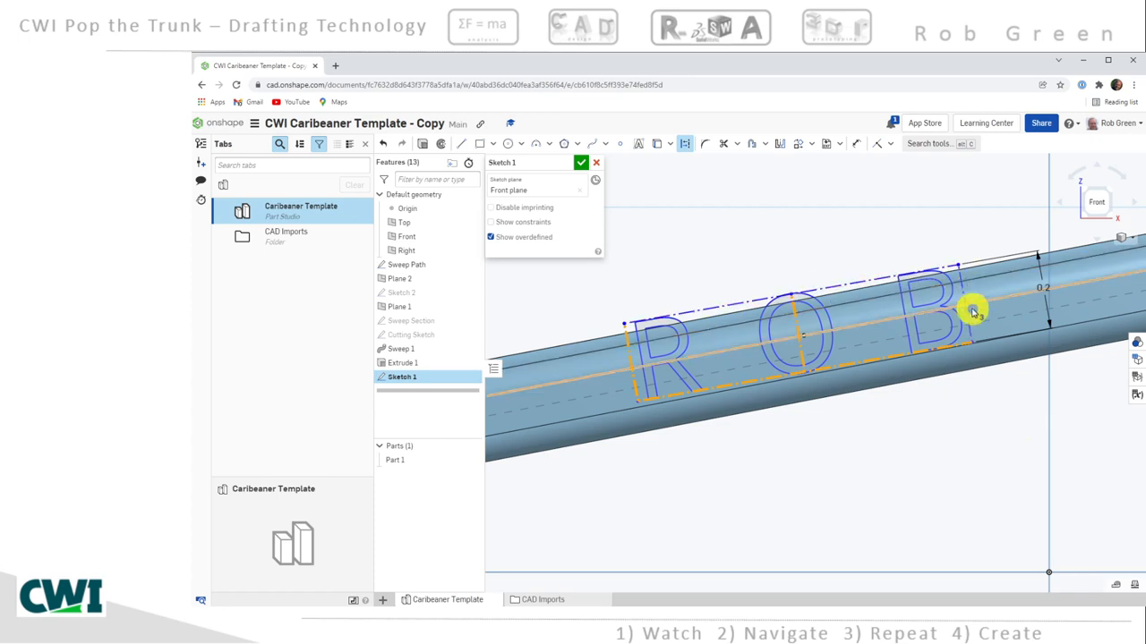
mouse_move(978, 399)
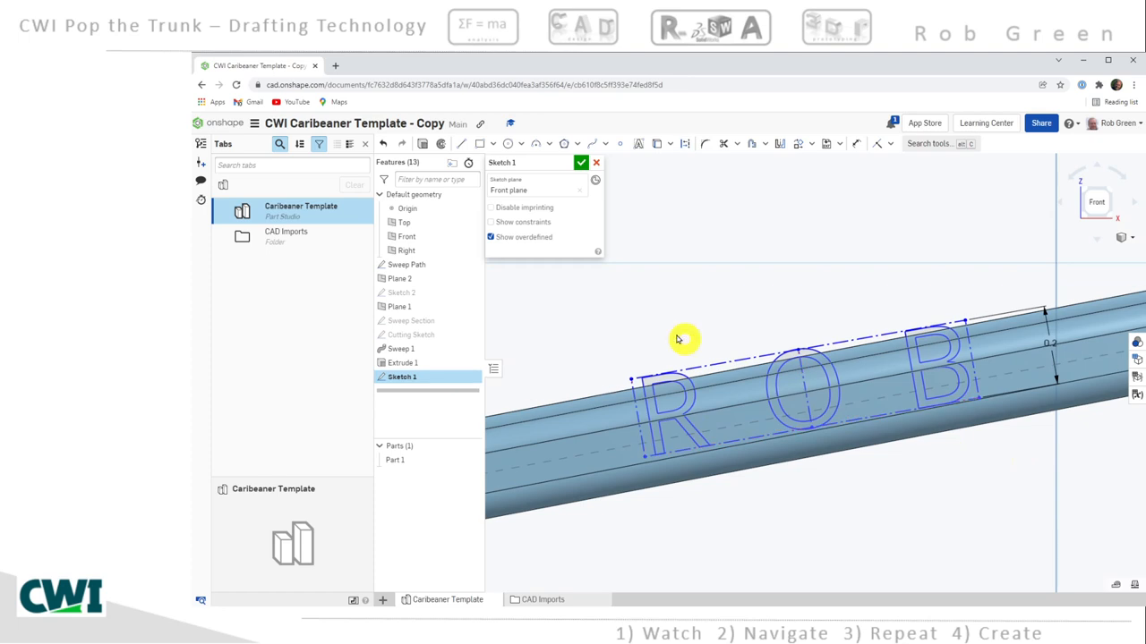
left_click_drag(685, 339, 1015, 503)
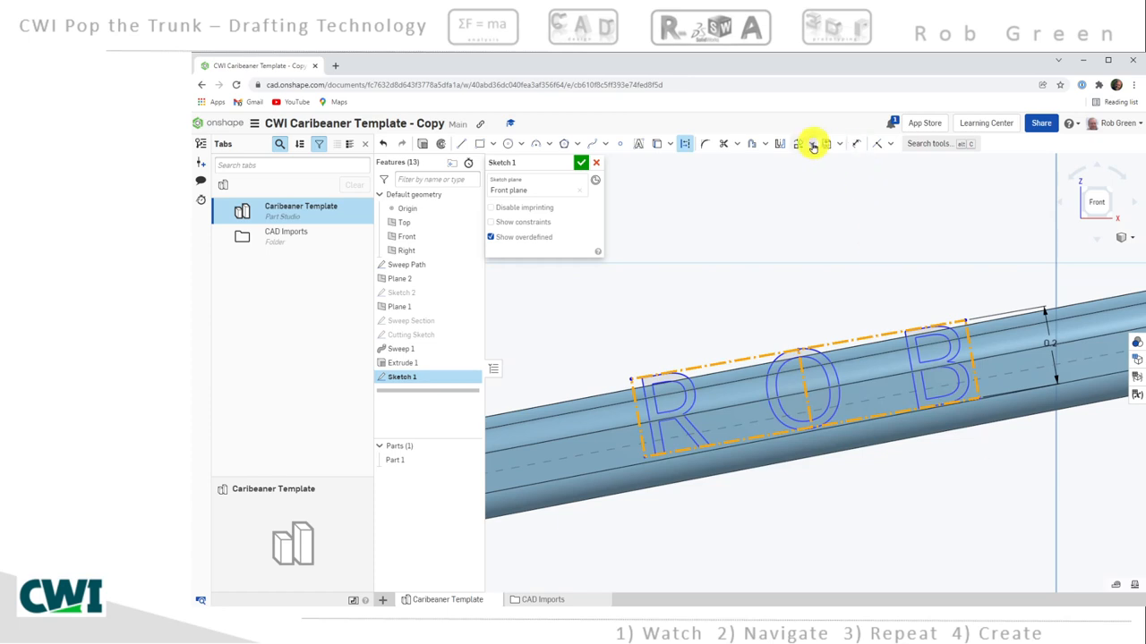
Transform the ROB text onto the straight upper bar and orbit to check placement
left_click(811, 144)
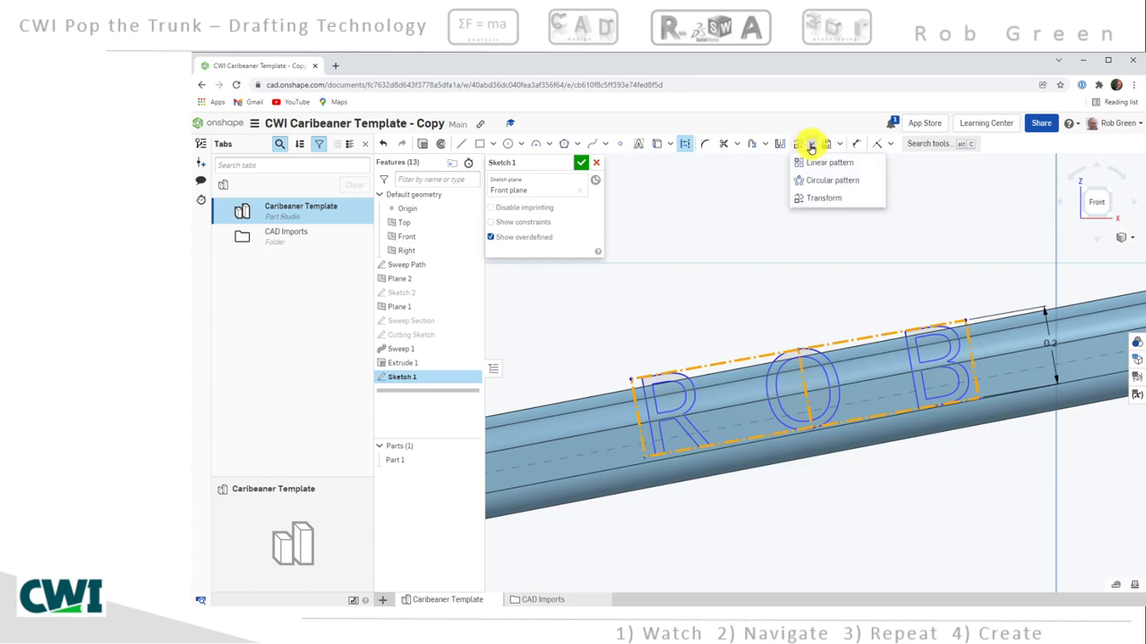
mouse_move(823, 197)
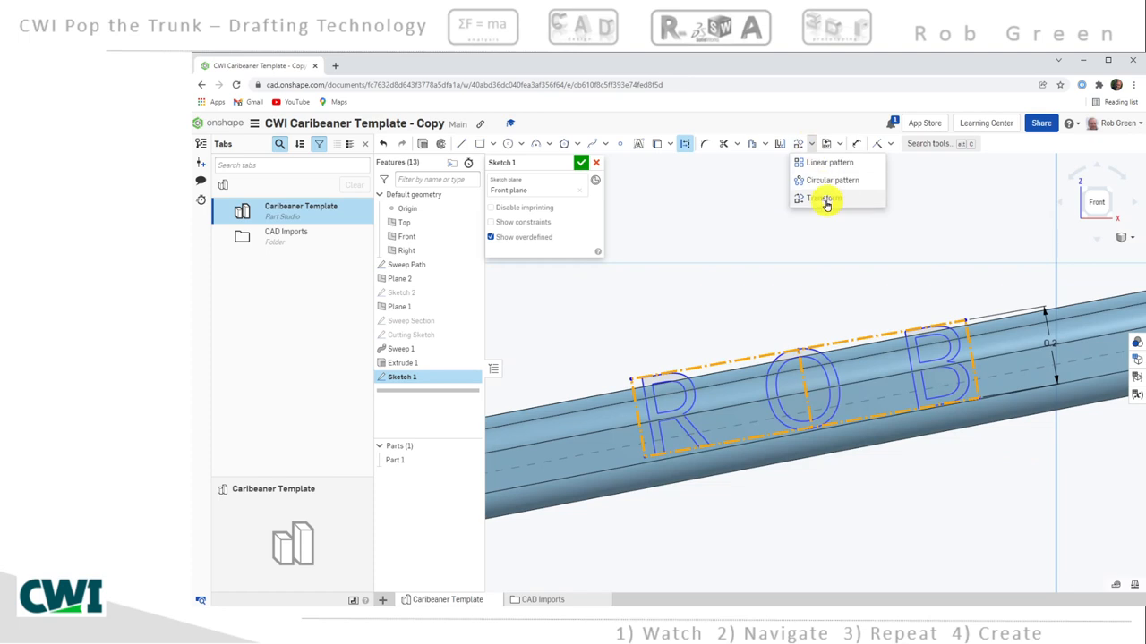
left_click(821, 199)
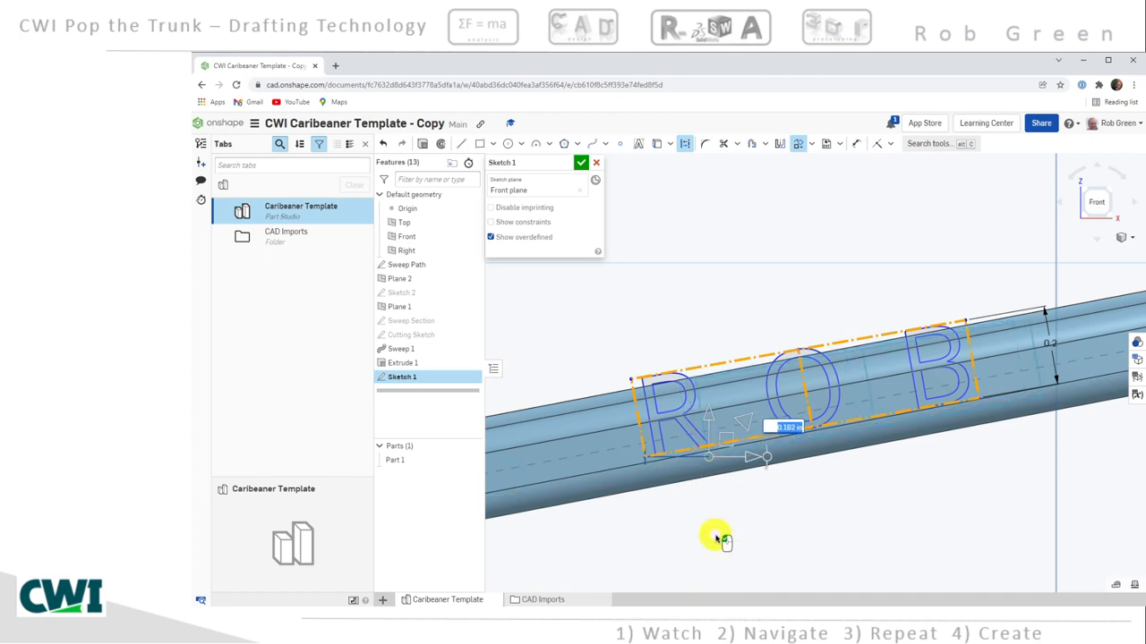
mouse_move(757, 496)
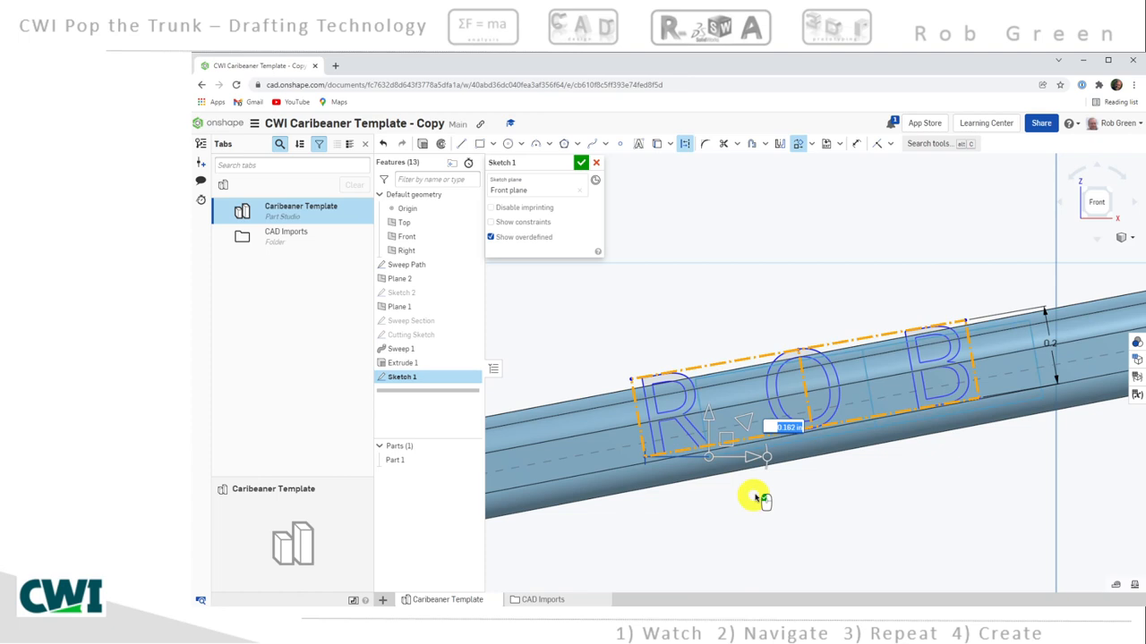
mouse_move(767, 470)
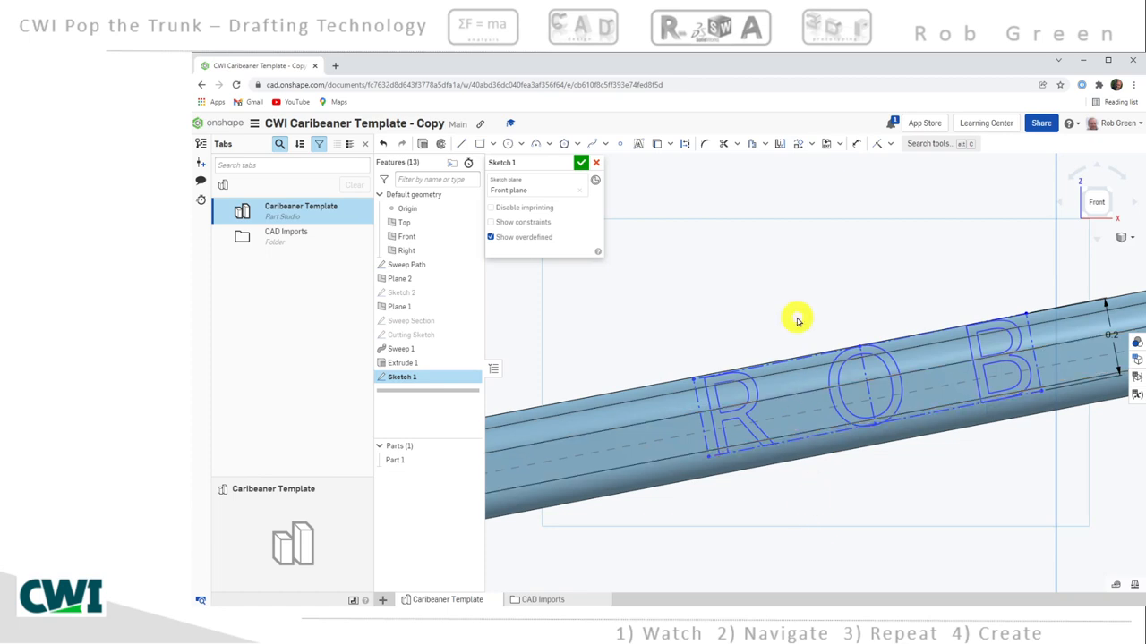
left_click_drag(797, 319, 837, 394)
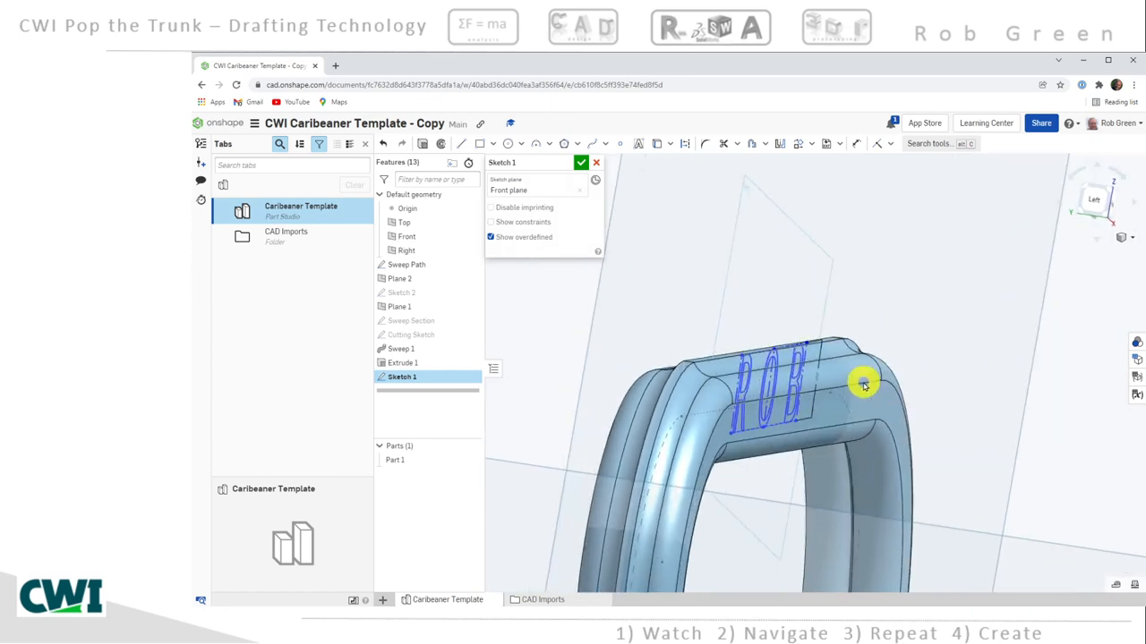
left_click_drag(859, 385, 805, 380)
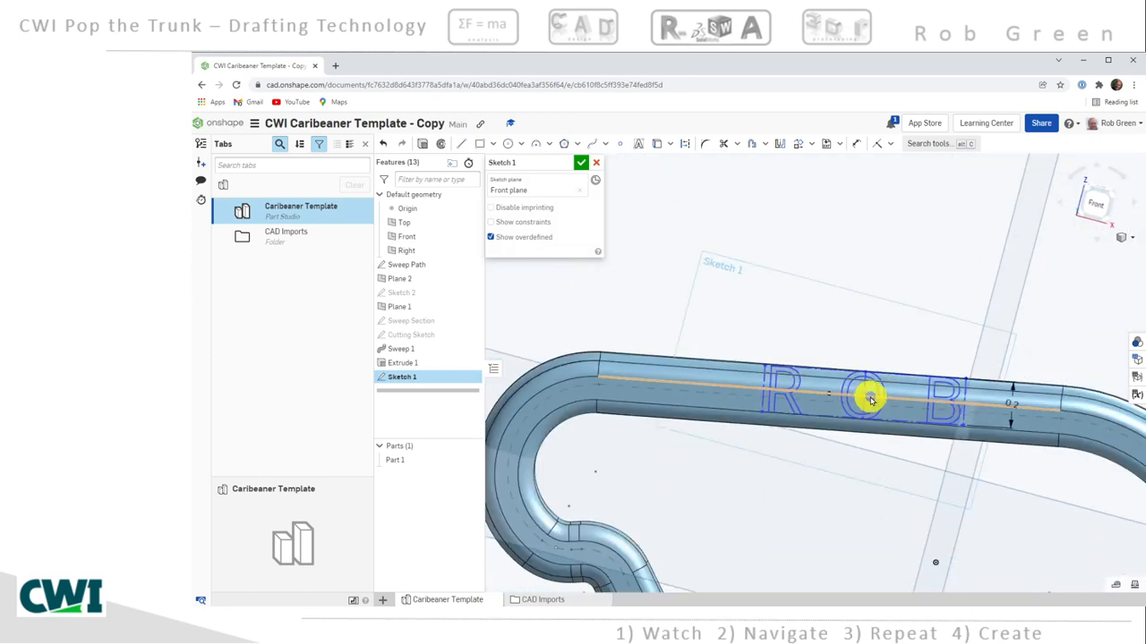
left_click_drag(873, 398, 846, 405)
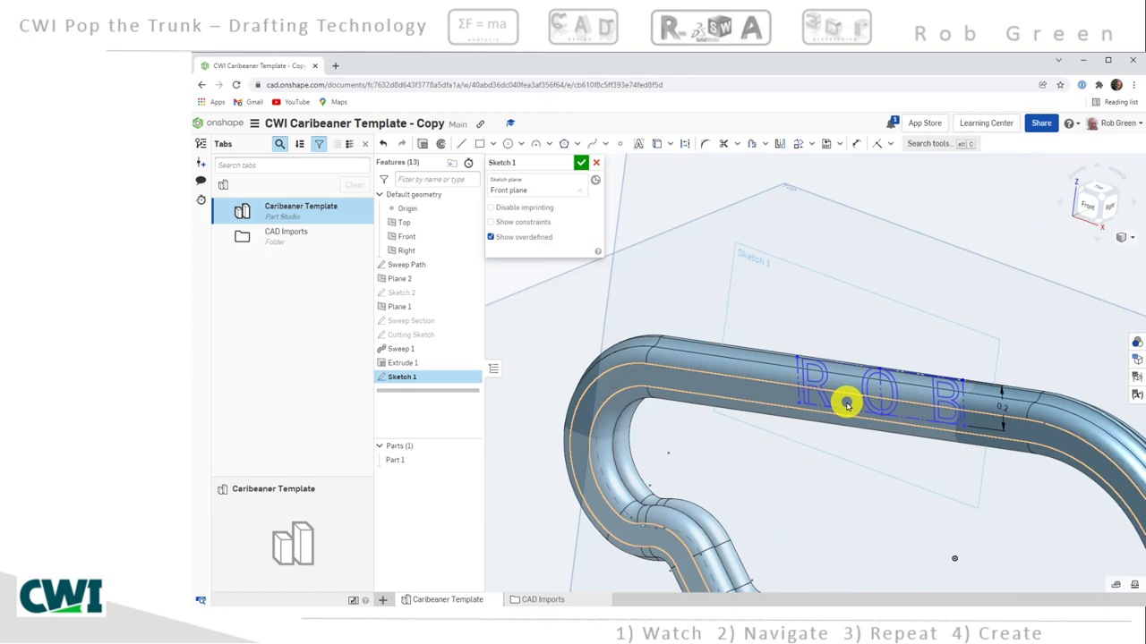
mouse_move(874, 391)
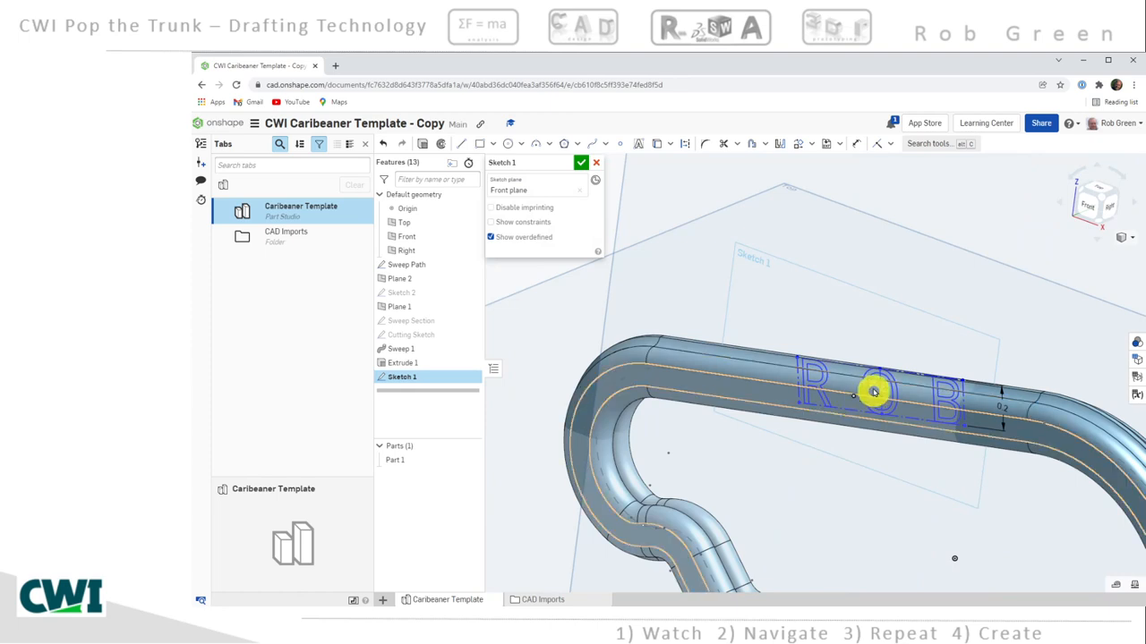
Finish Sketch 1 and extrude it as Add, 0.16 in deep, to raise ROB
left_click(581, 162)
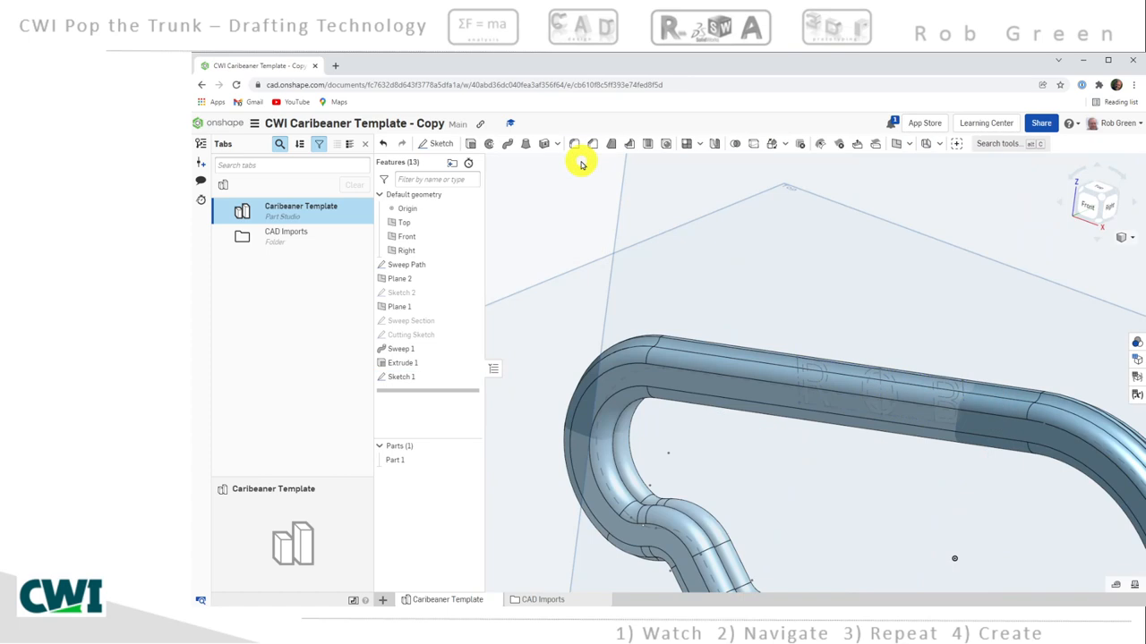
mouse_move(473, 143)
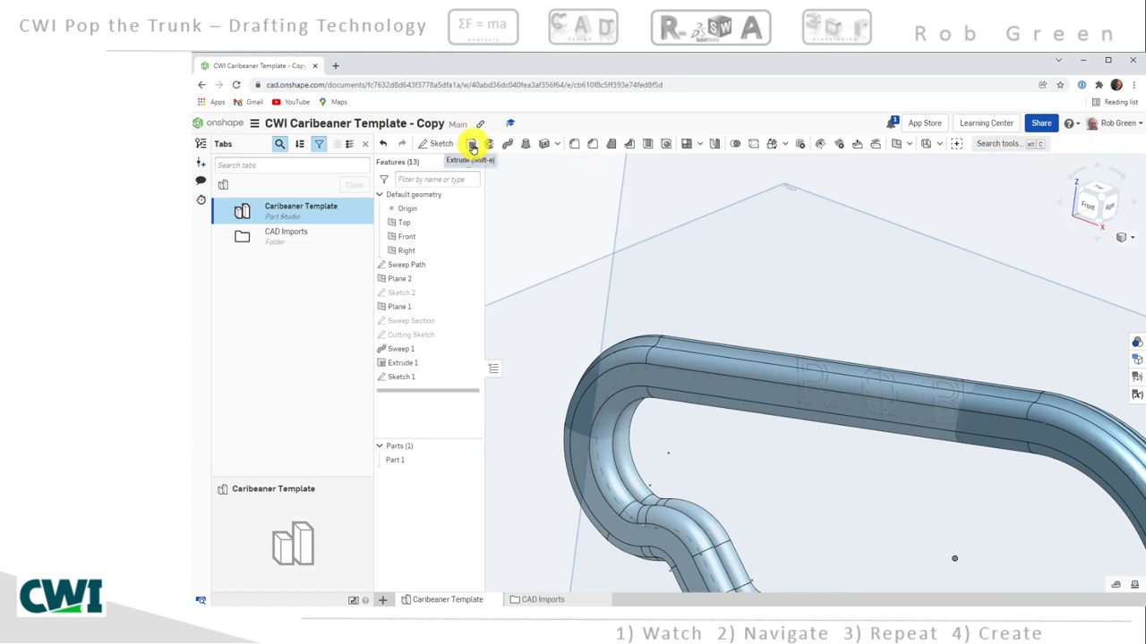
left_click(473, 143)
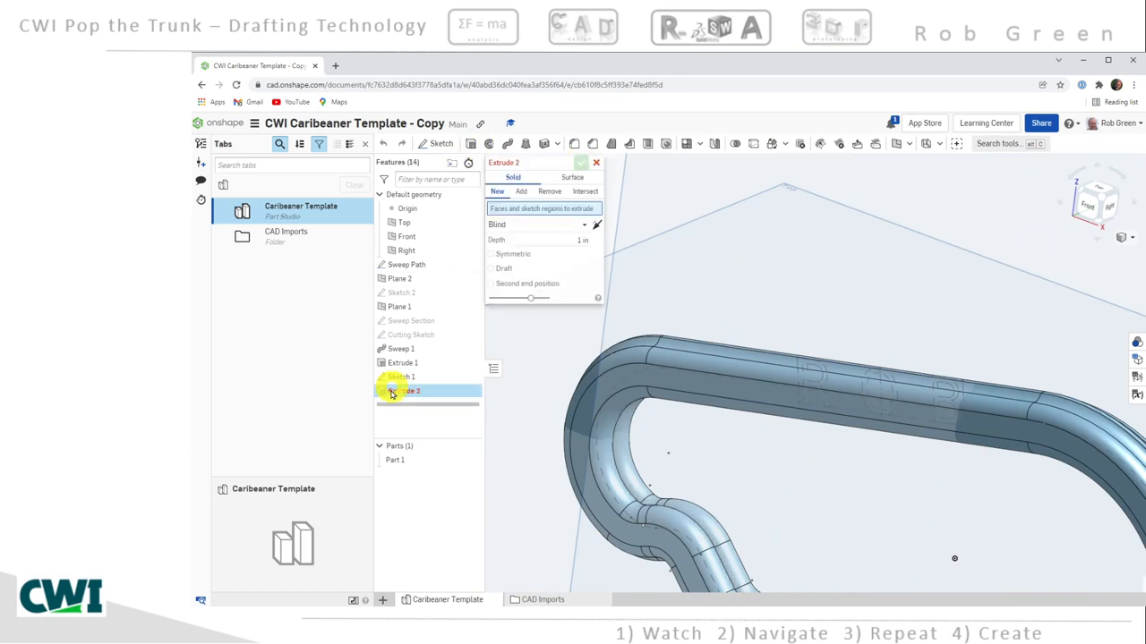
left_click(399, 376)
type("0.16")
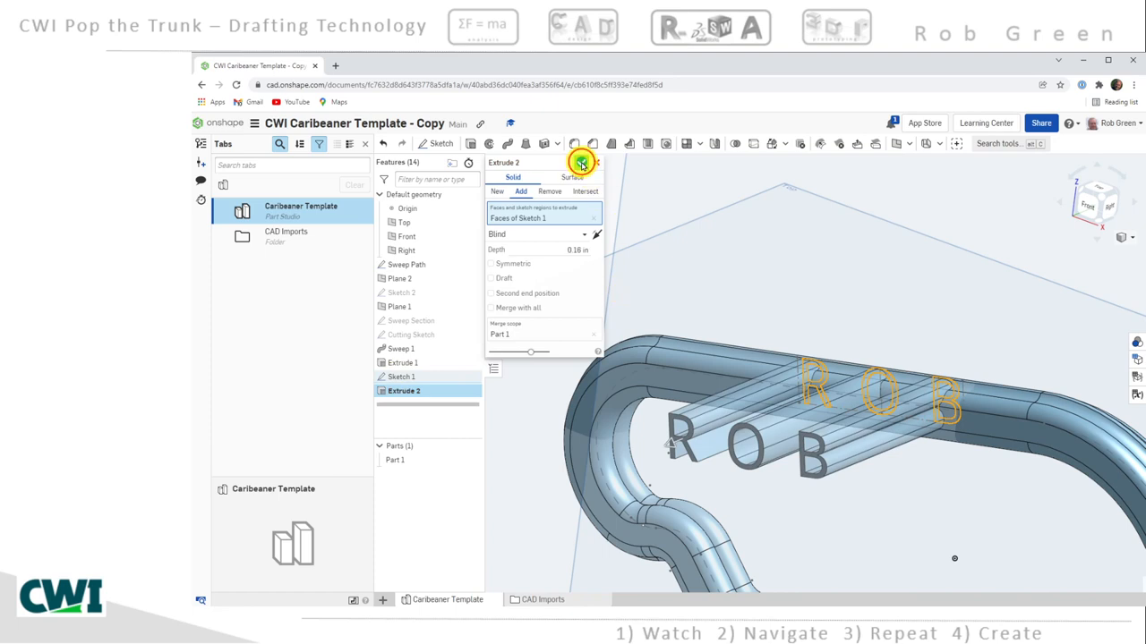
left_click(581, 162)
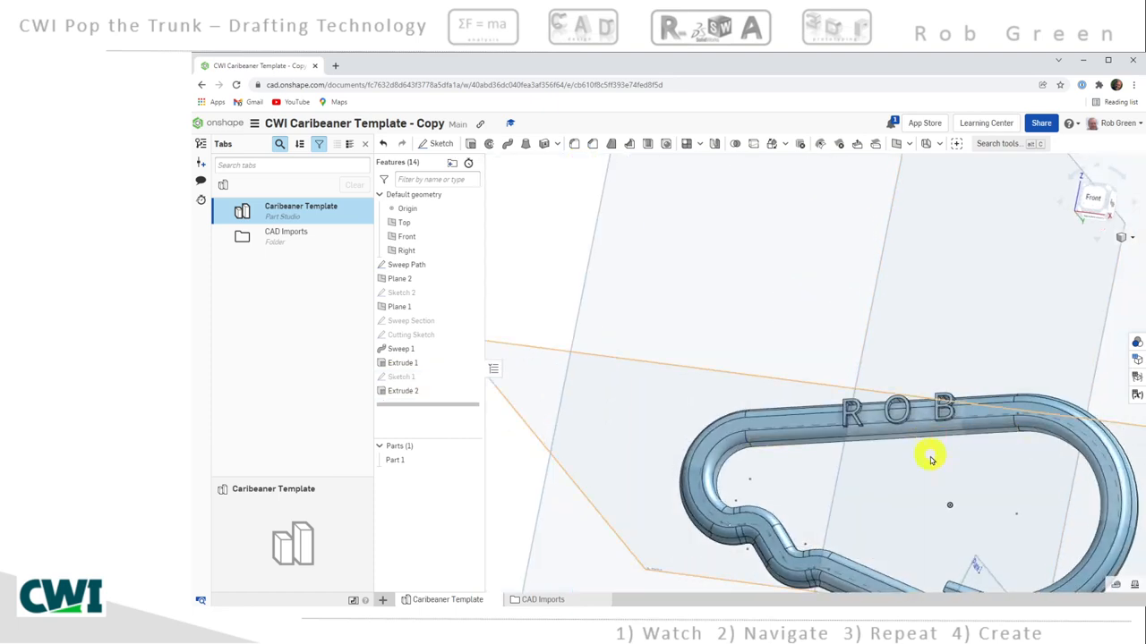
Hide all planes and orbit to view the raised ROB lettering
left_click_drag(931, 458, 622, 306)
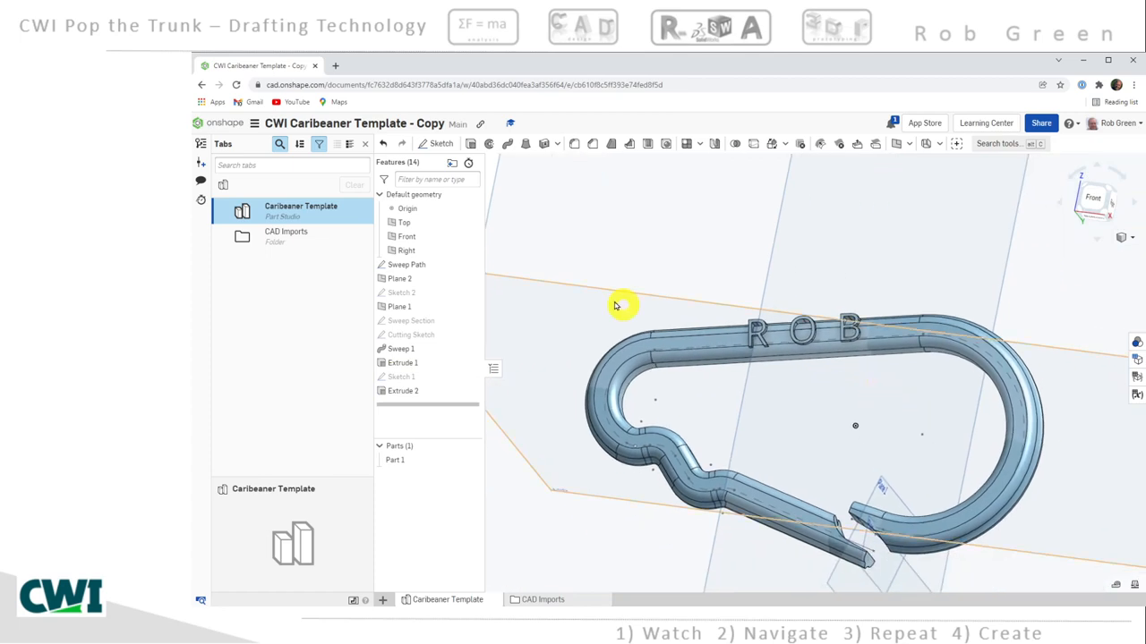
right_click(403, 222)
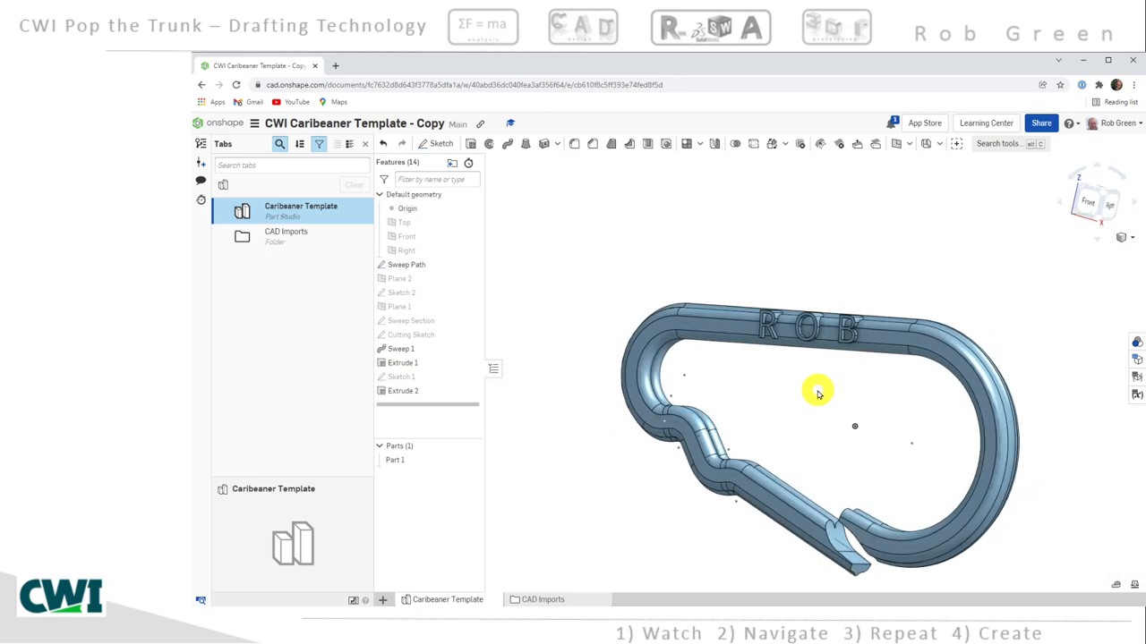
left_click_drag(817, 391, 797, 400)
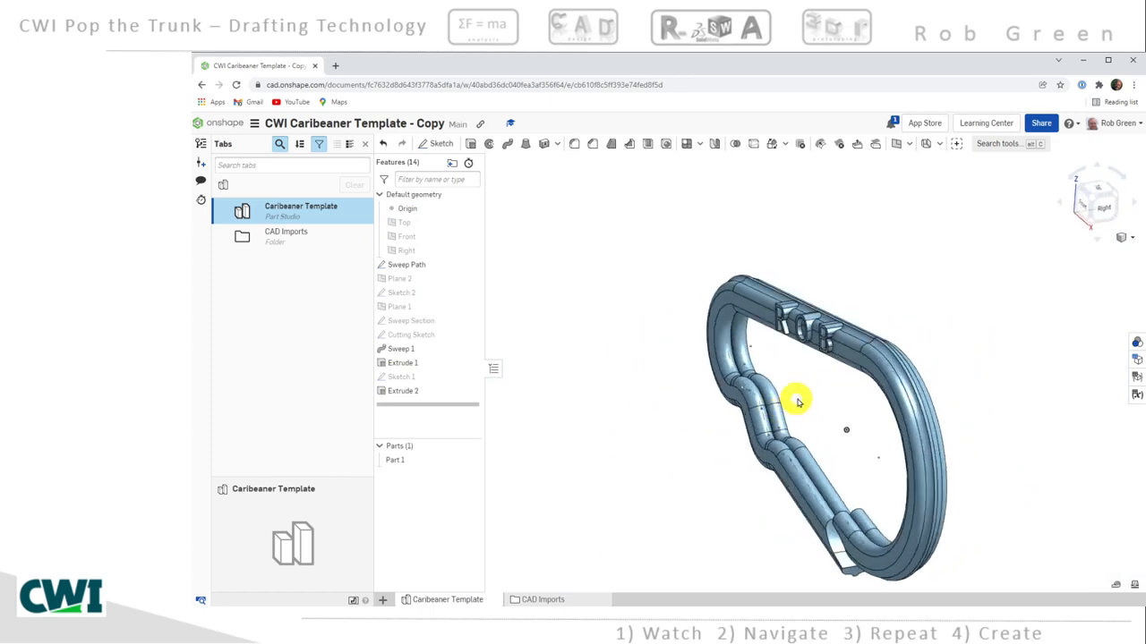
left_click_drag(796, 400, 828, 400)
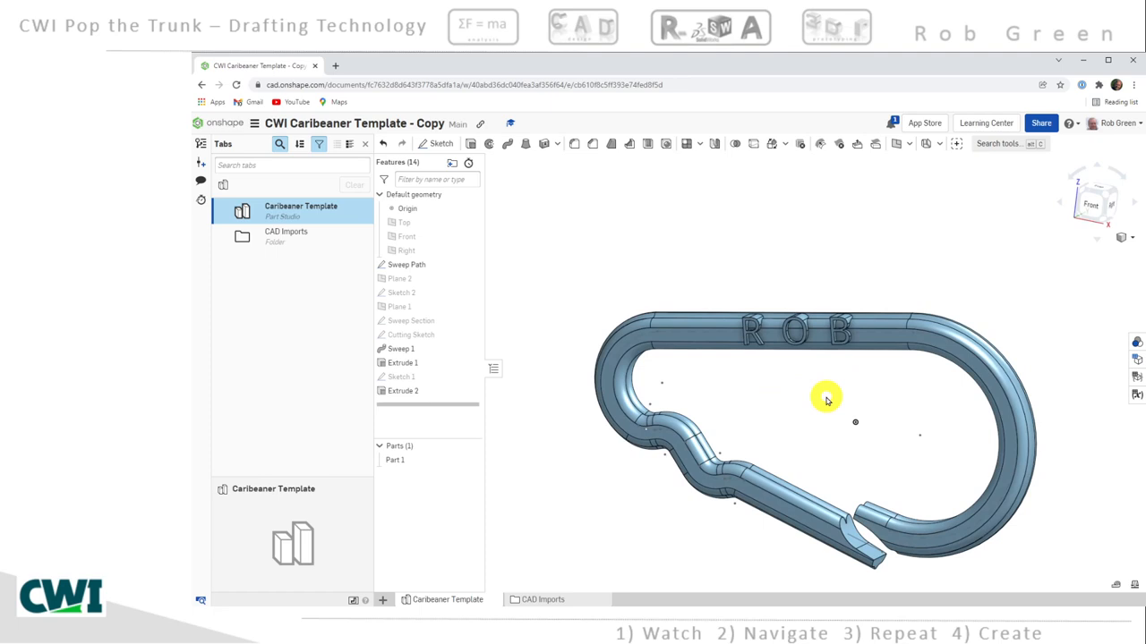
mouse_move(251, 130)
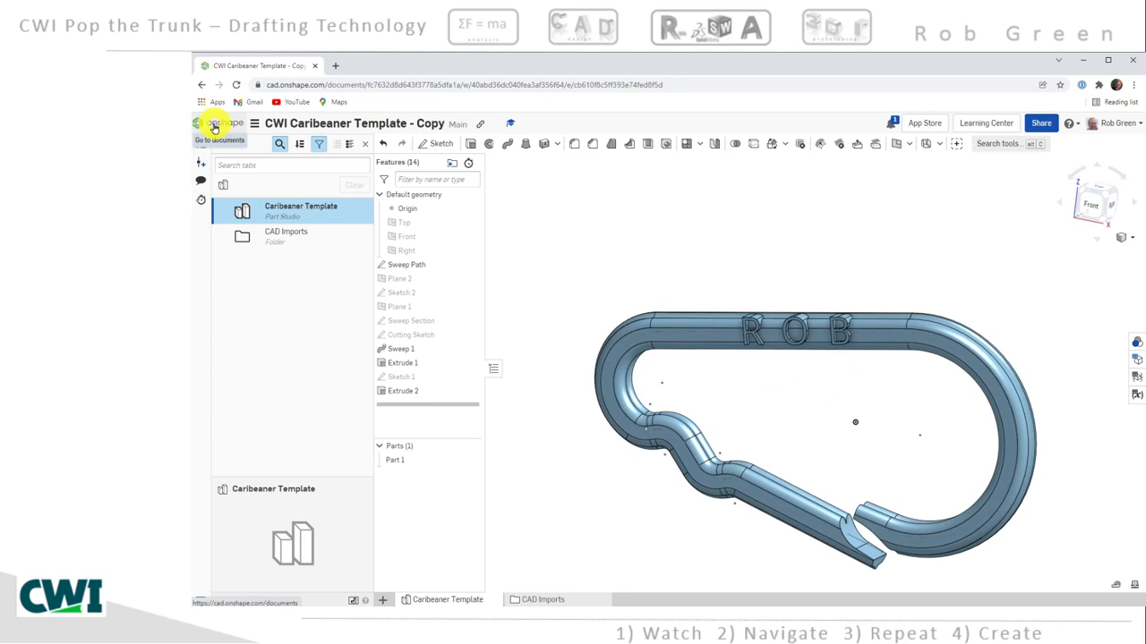
left_click(214, 125)
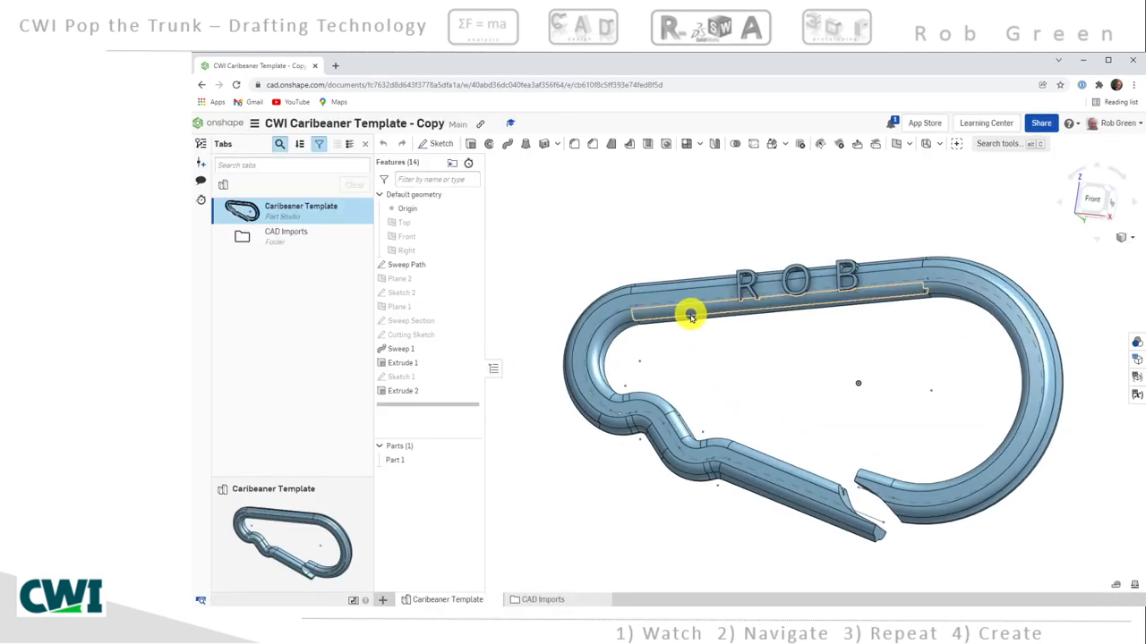
left_click_drag(691, 316, 687, 325)
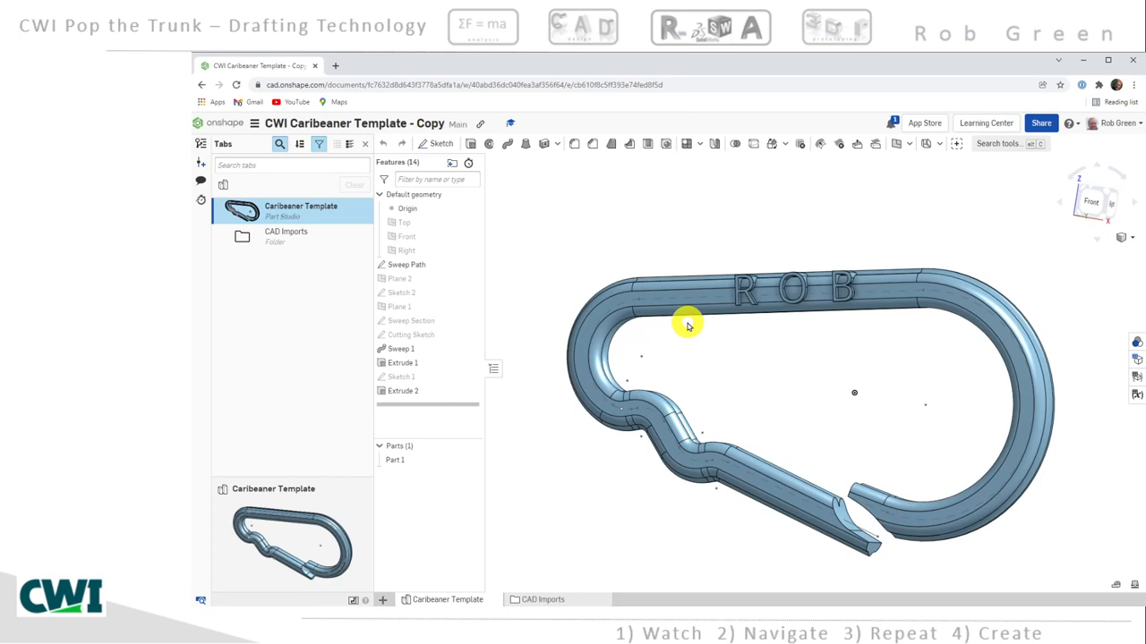